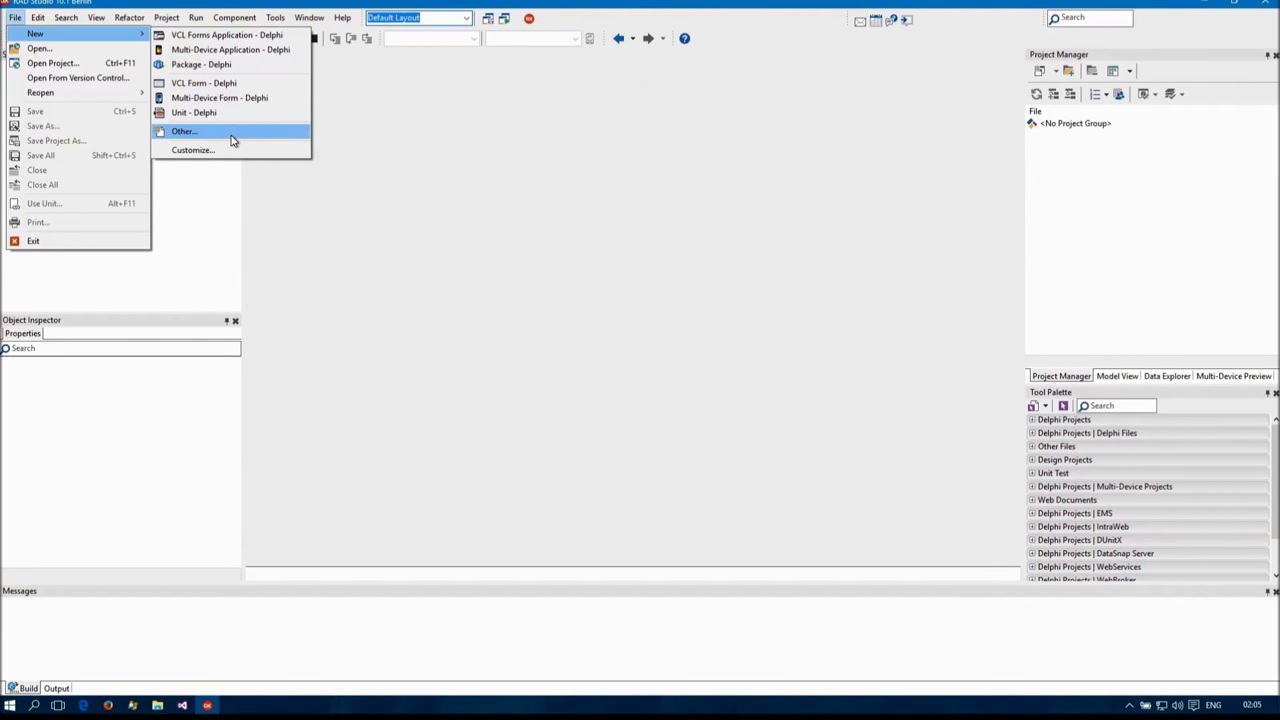
Create a Console Application whose except block sets ExitCode := 1, prints the exception via Format, and calls Main.
{"action": "left_click", "coordinate": [184, 132]}
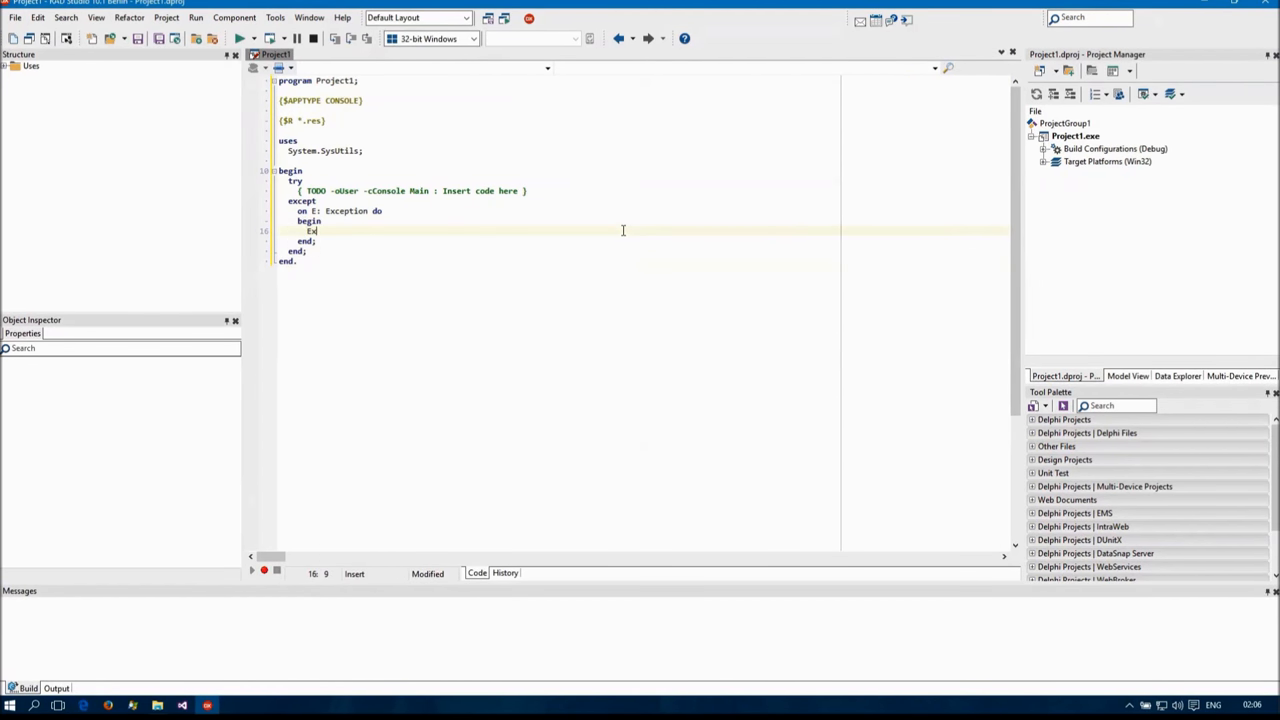
{"action": "type", "text": "ExitCode := 1;"}
{"action": "type", "text": "Writeln();"}
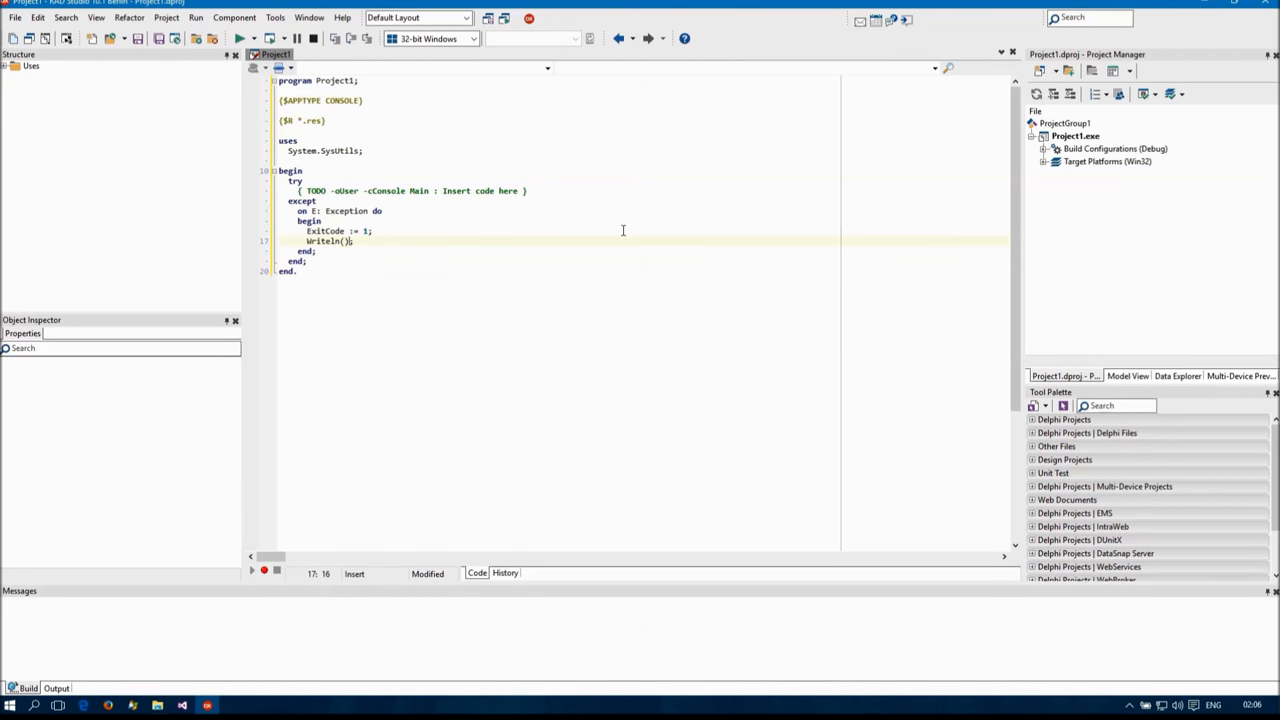
{"action": "type", "text": "Format('',"}
{"action": "left_click", "coordinate": [404, 190]}
{"action": "type", "text": "Main;"}
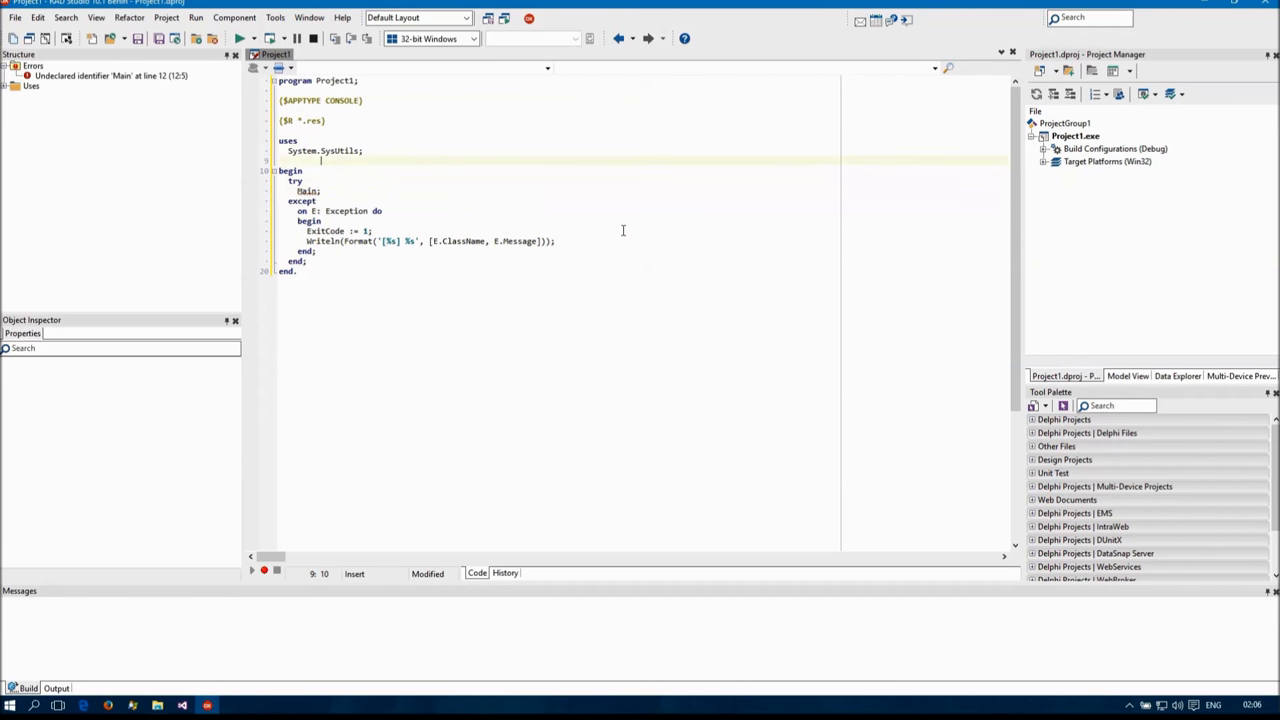
{"action": "type", "text": "procedure Main;"}
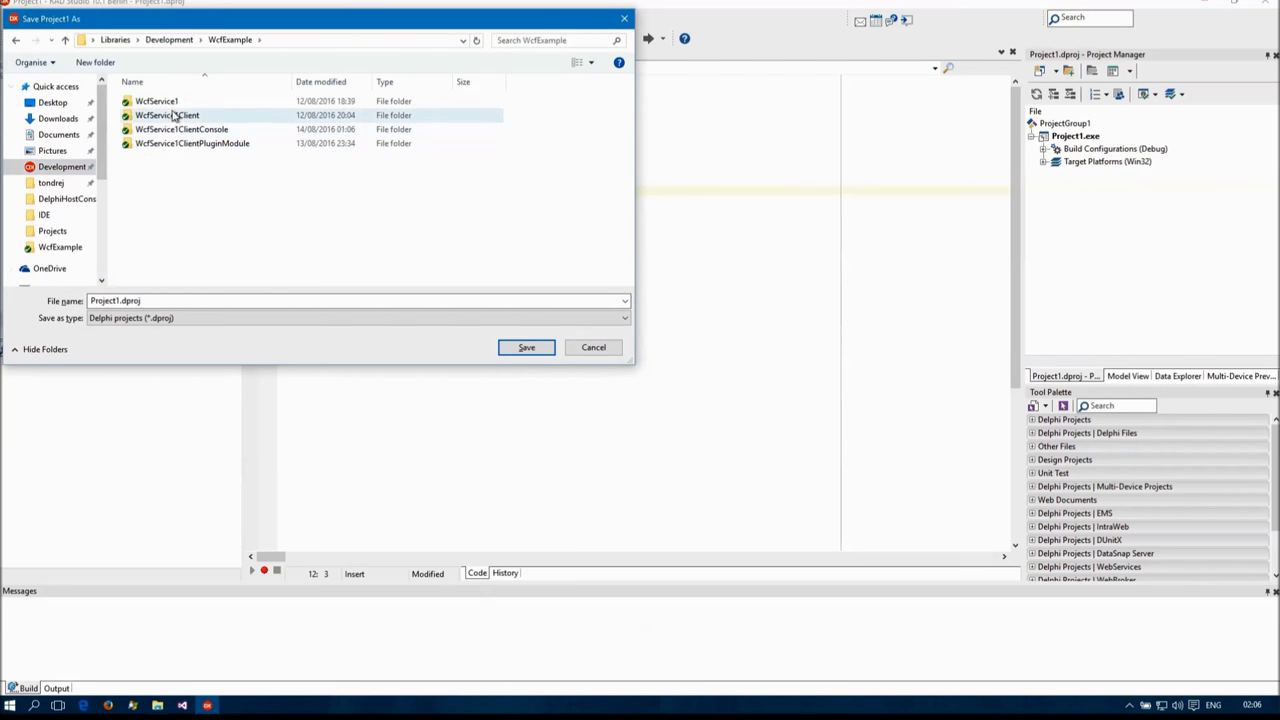
Save the project as DelphiHostConsole inside a new DelphiHostConsole folder under WcfExample.
{"action": "left_click", "coordinate": [96, 62]}
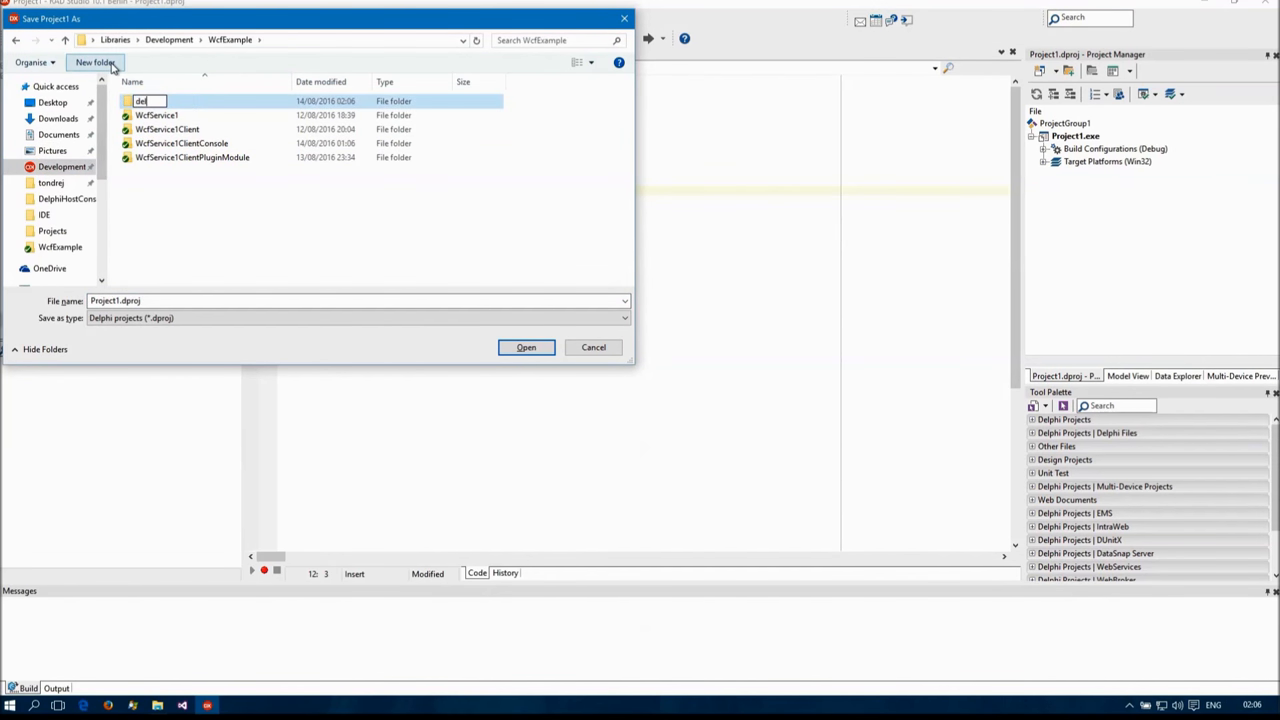
{"action": "type", "text": "DelphiHostConsole"}
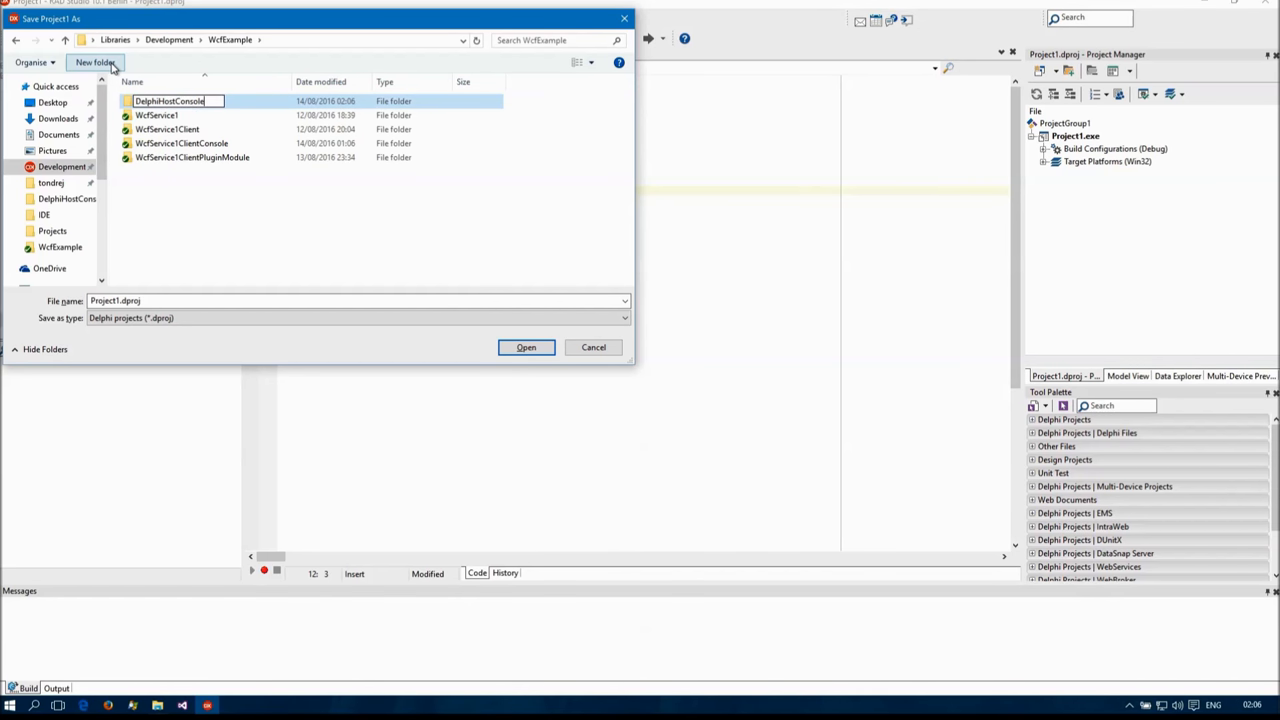
{"action": "double_click", "coordinate": [168, 100]}
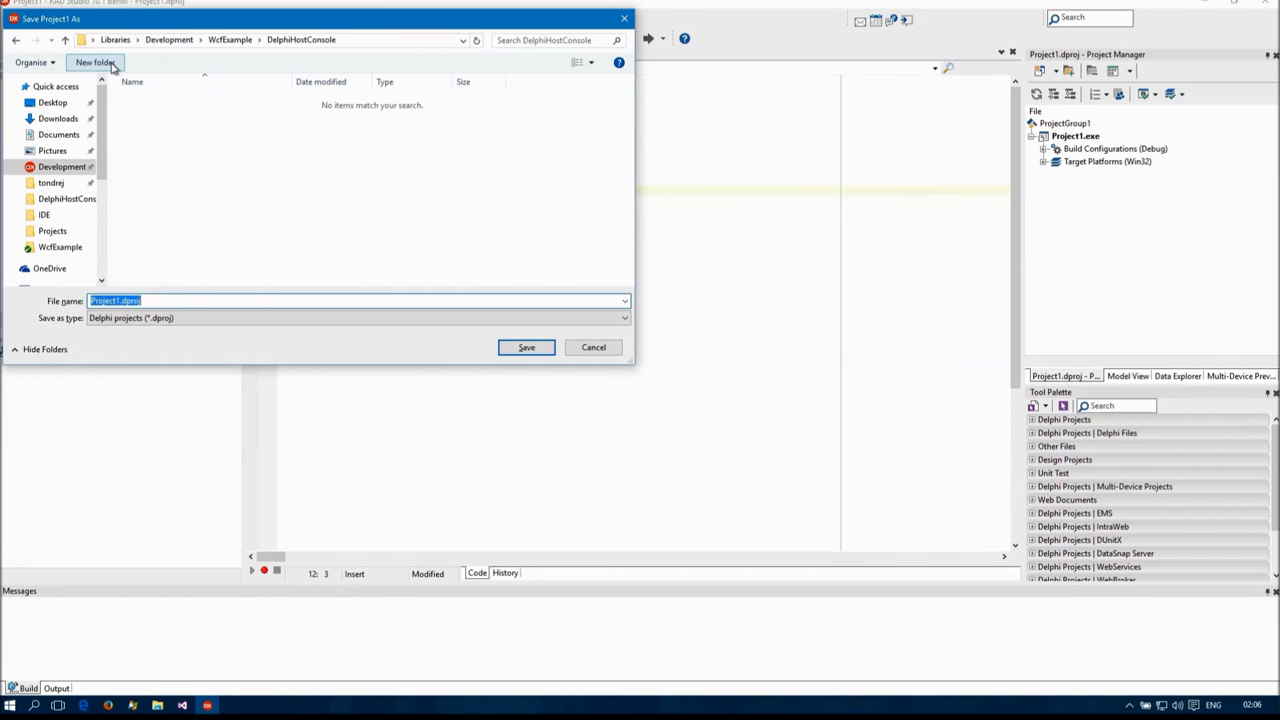
{"action": "type", "text": "DelphiHostConsole"}
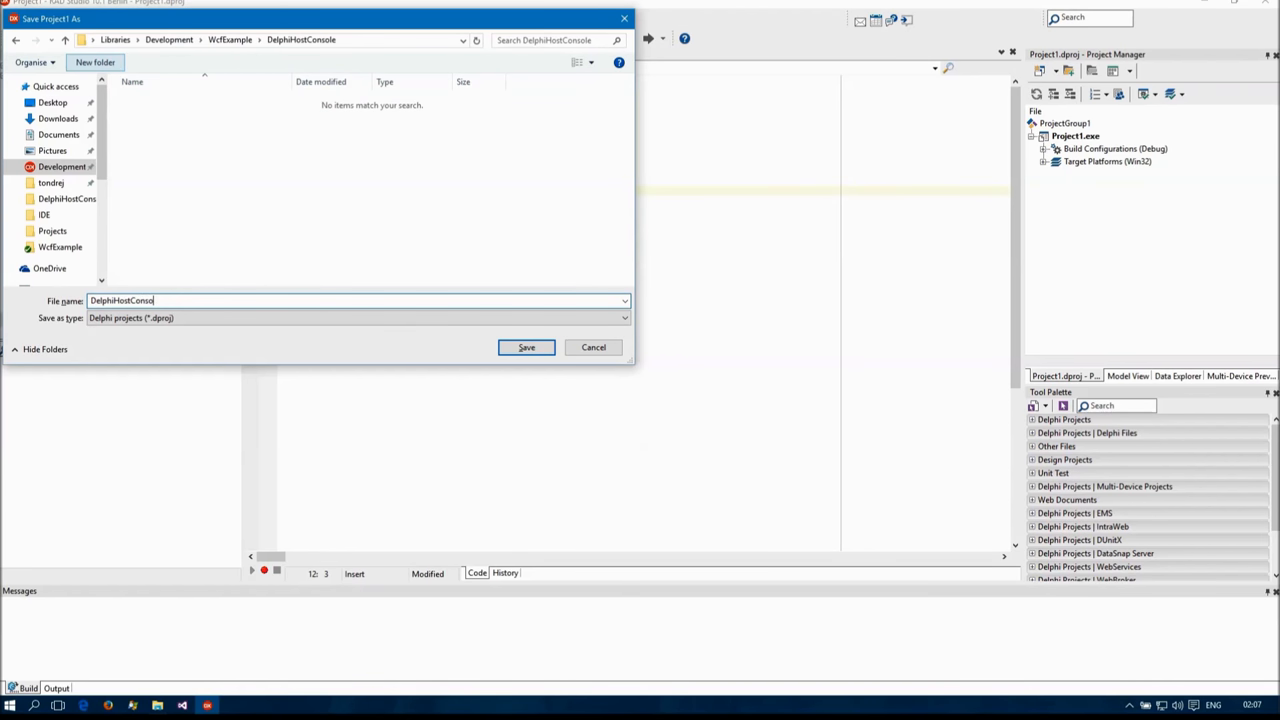
{"action": "left_click", "coordinate": [526, 348]}
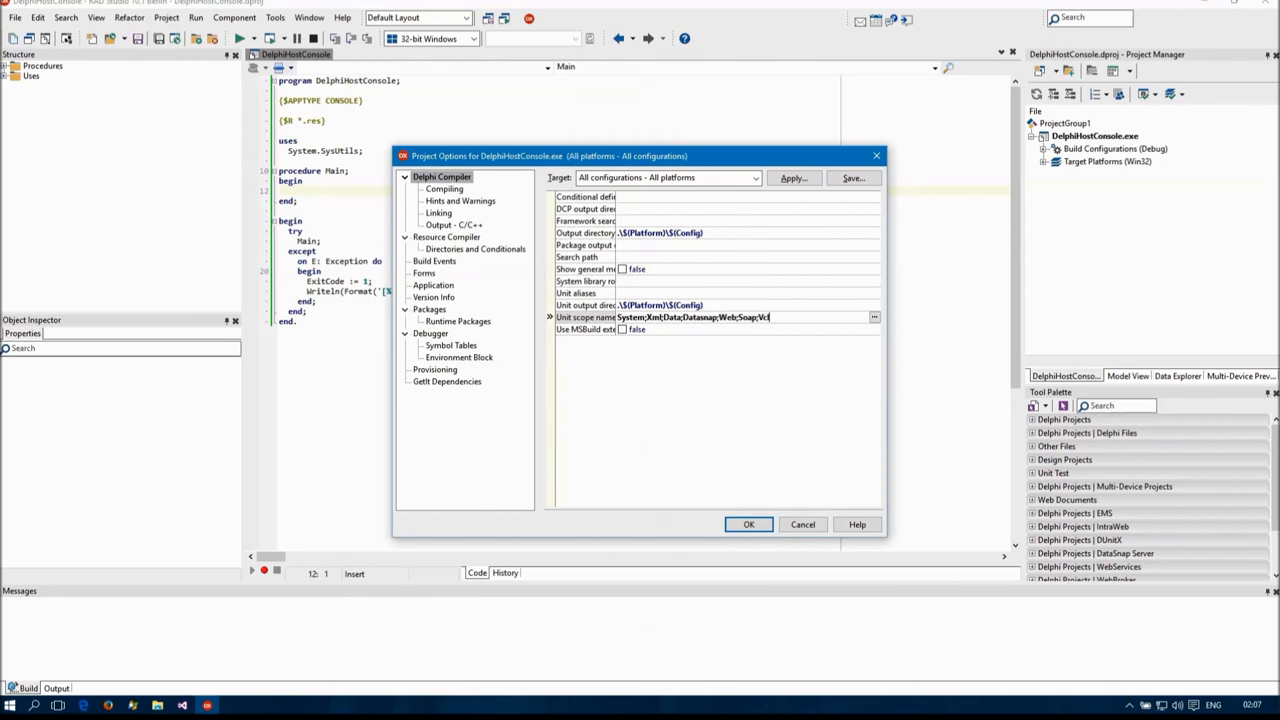
For Debug 32-bit Windows, set the output directory to WcfService1ClientPluginModule\bin\Debug and accept the options.
{"action": "left_click", "coordinate": [756, 176]}
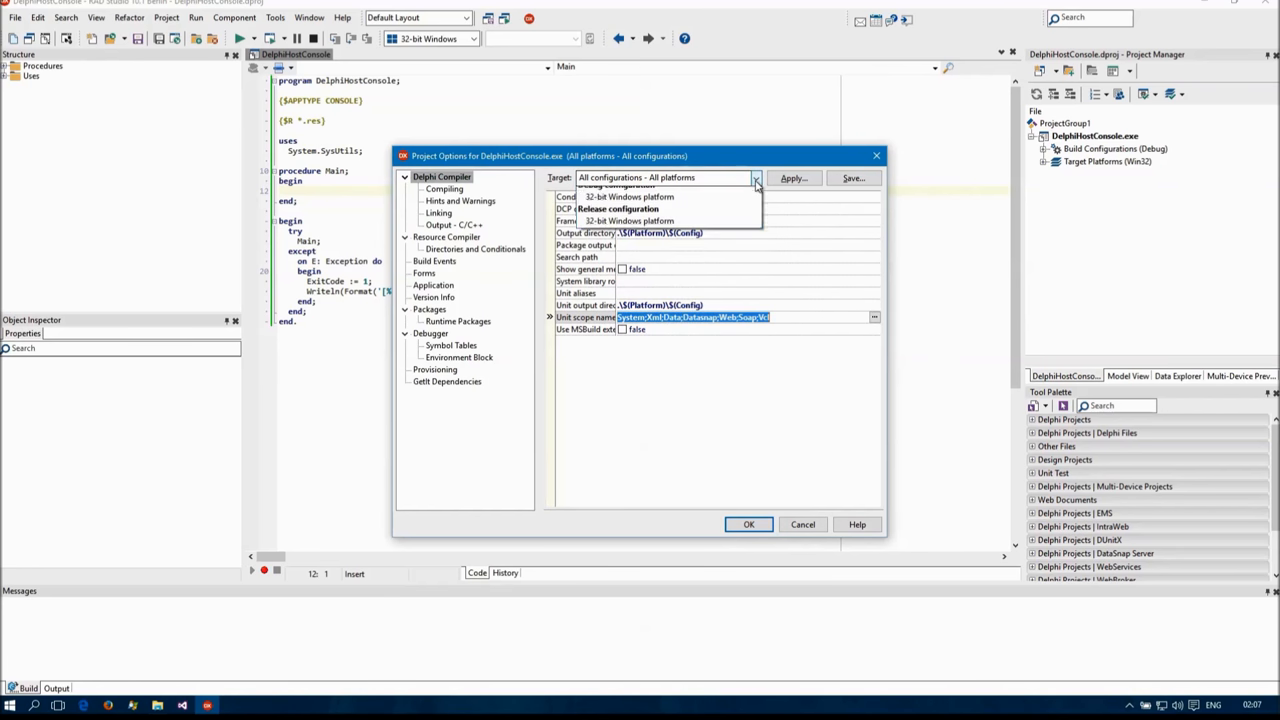
{"action": "left_click", "coordinate": [618, 208]}
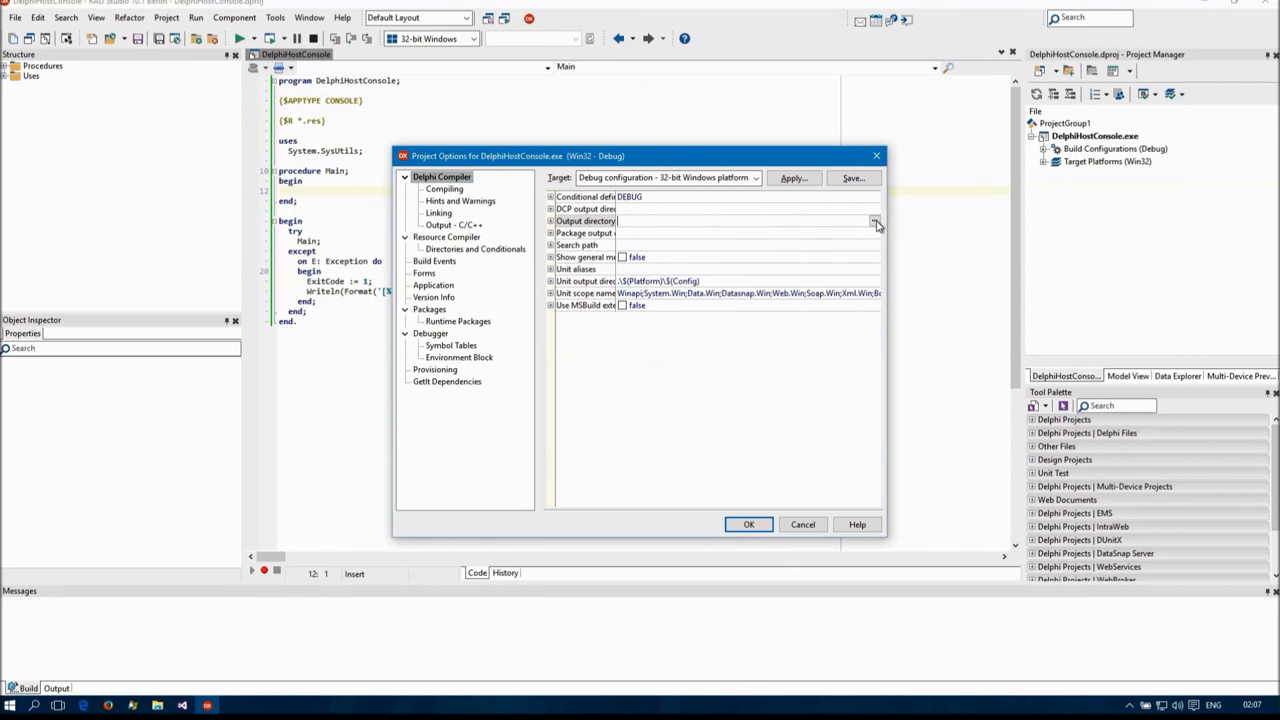
{"action": "left_click", "coordinate": [872, 220]}
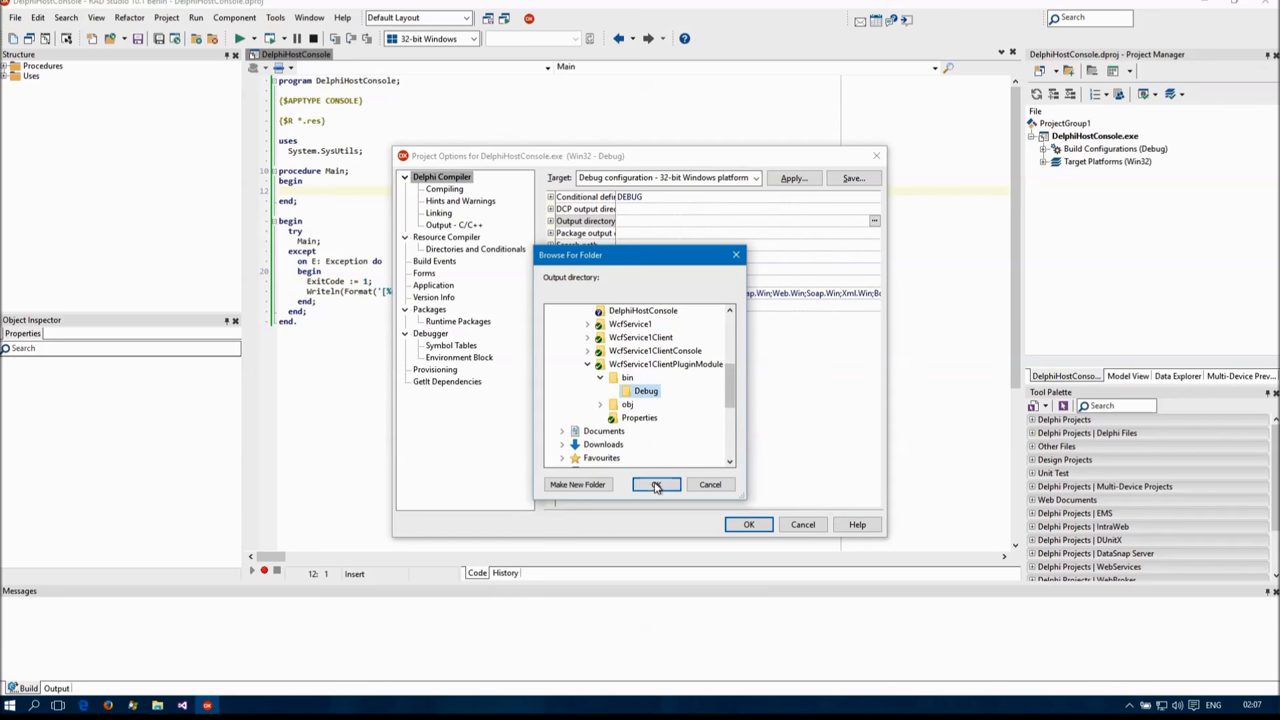
{"action": "left_click", "coordinate": [656, 484]}
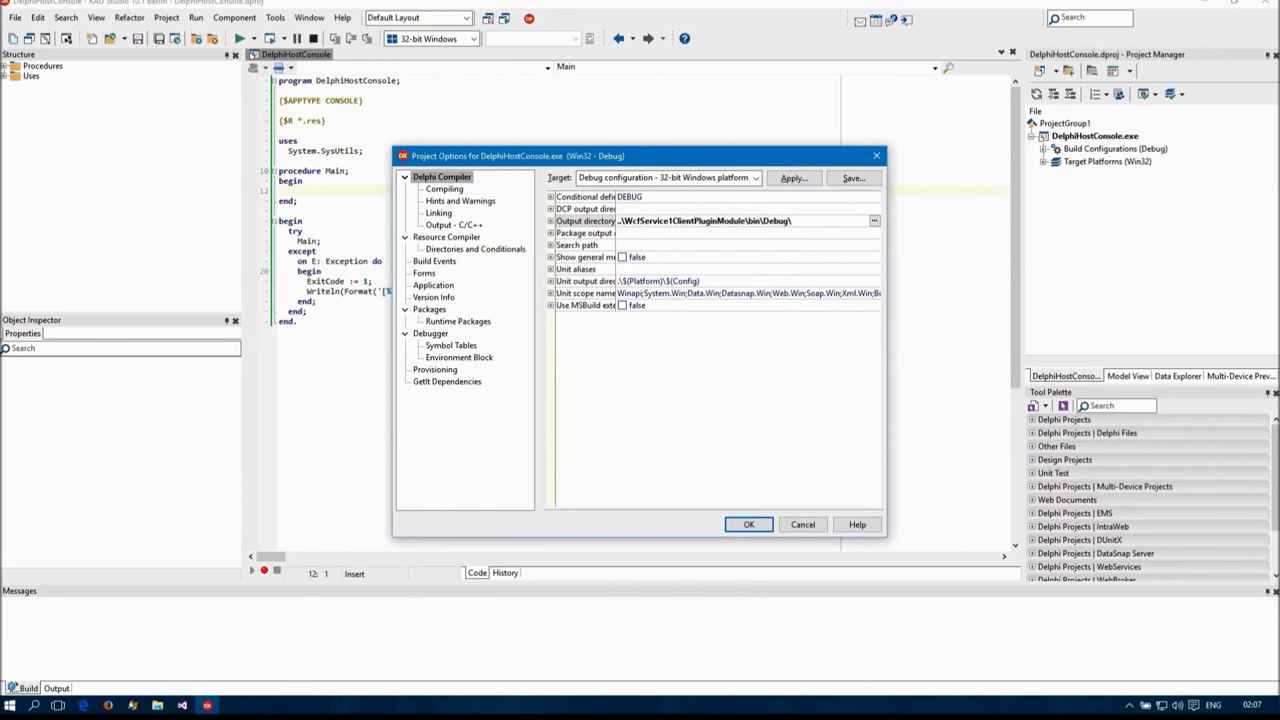
{"action": "left_click", "coordinate": [748, 524]}
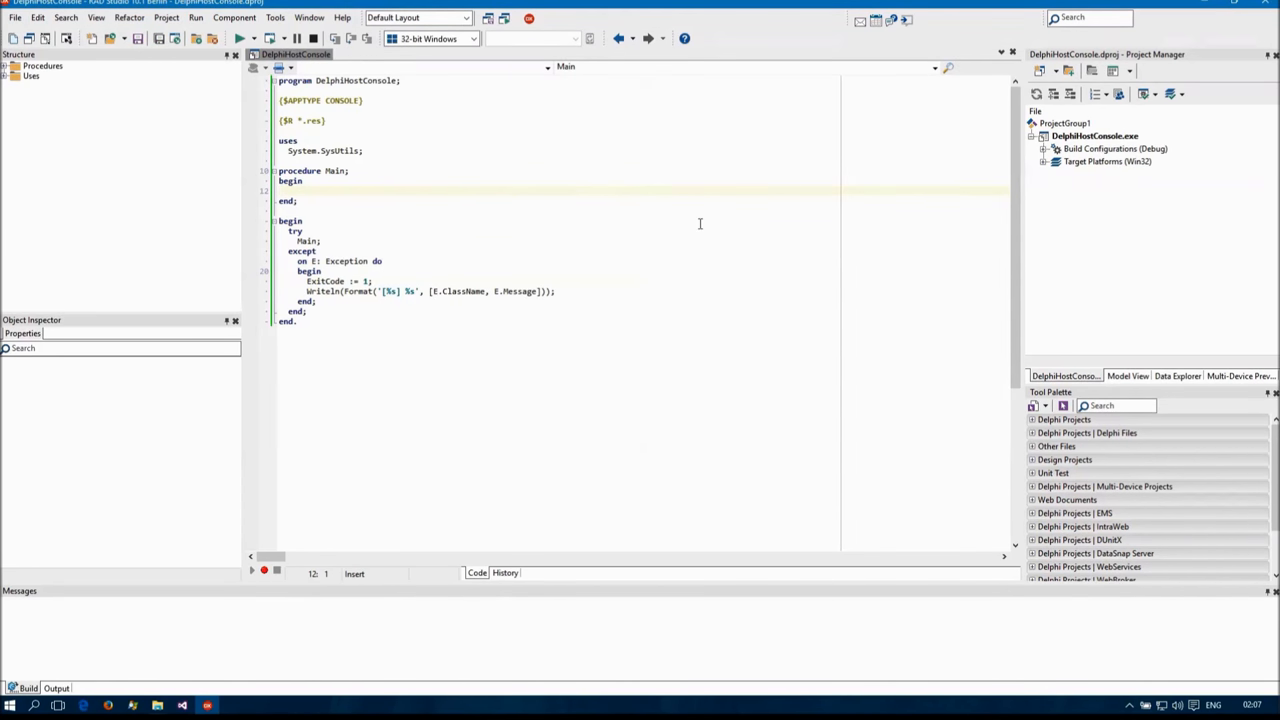
Have Main create a THYModuleManager and free it in finally, with uHYModuleManager added to uses.
{"action": "type", "text": "thymo"}
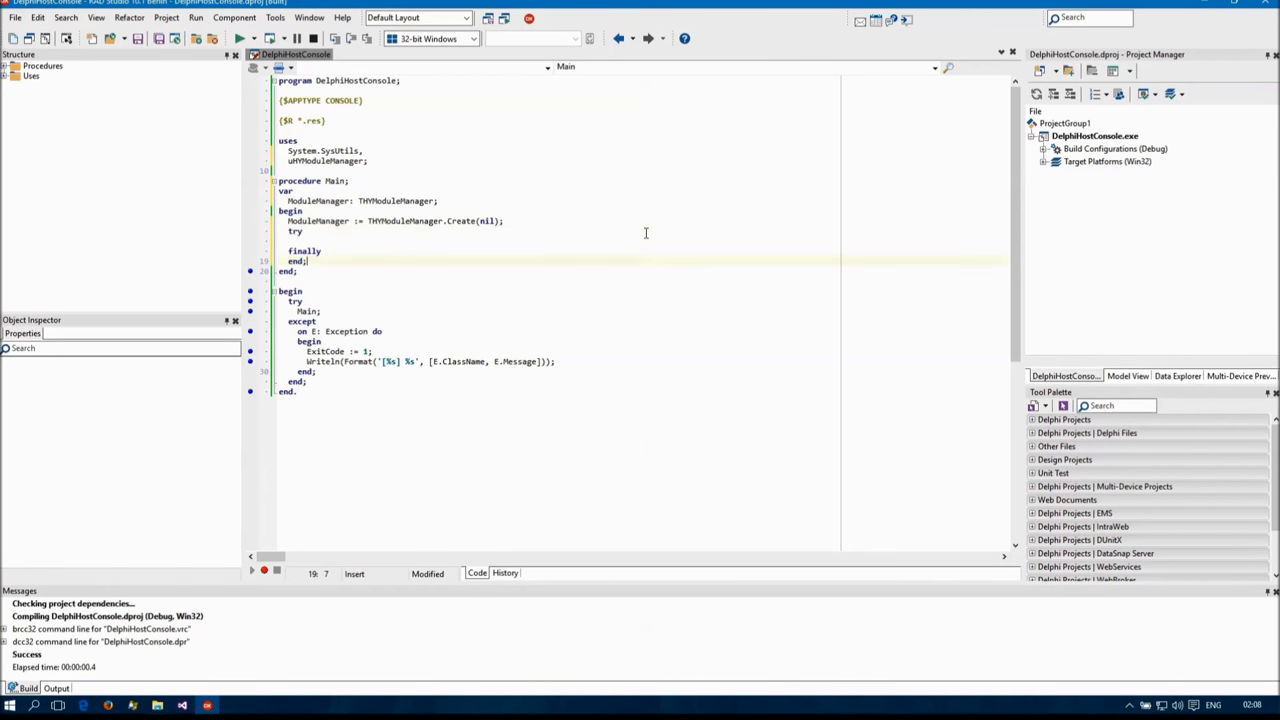
{"action": "type", "text": "ModuleManager"}
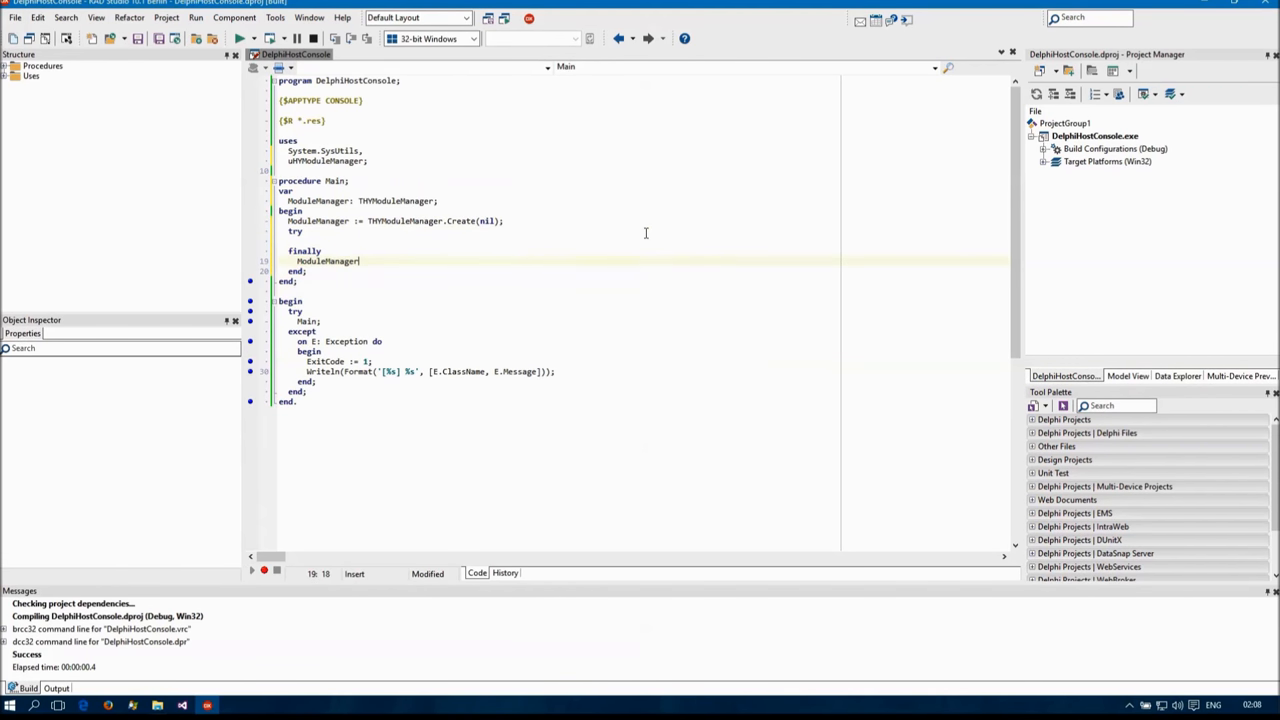
{"action": "type", "text": ".Free;"}
{"action": "type", "text": "if ModuleIndex <> -1 then"}
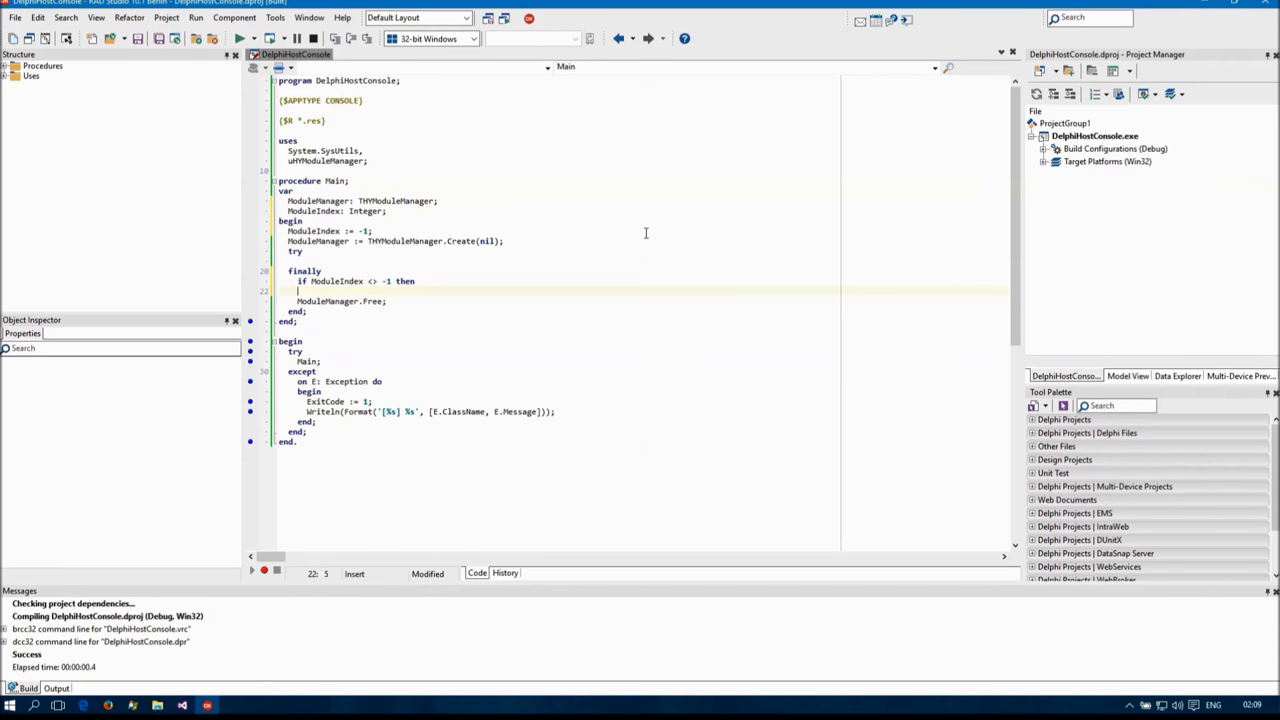
{"action": "type", "text": "u"}
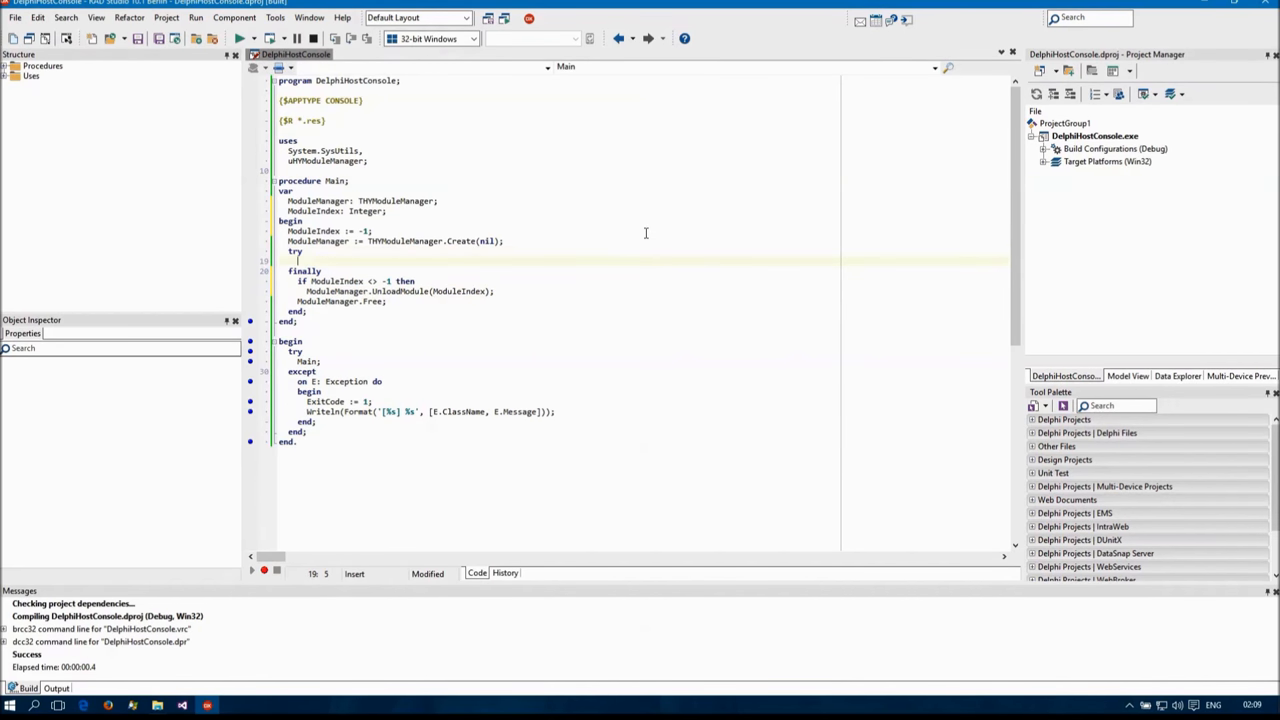
Load WcfService1ClientPluginModule.dll via LoadManagedModule into ModuleIndex and Exit if loading fails.
{"action": "type", "text": "ModuleIndex := ModuleManager.LoadManagedModule('', False);"}
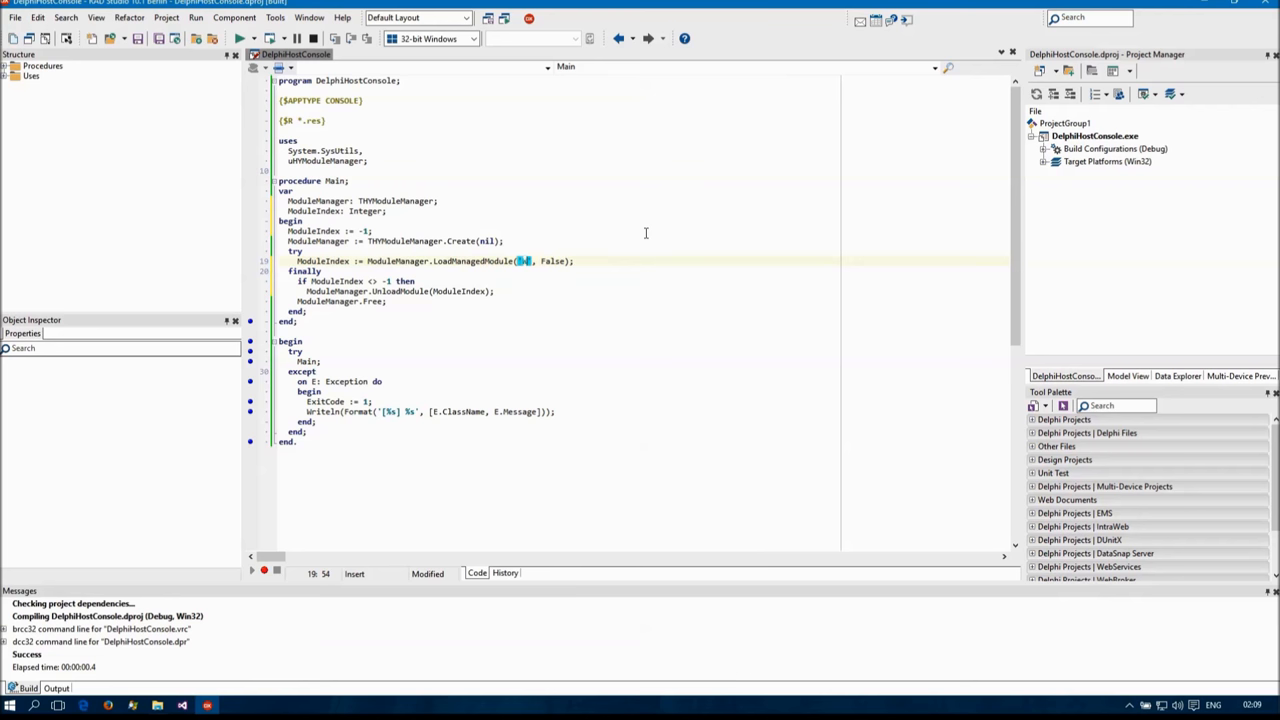
{"action": "type", "text": "WcfService1ClientPluginModule.dll"}
{"action": "type", "text": "if ModuleIndex = then"}
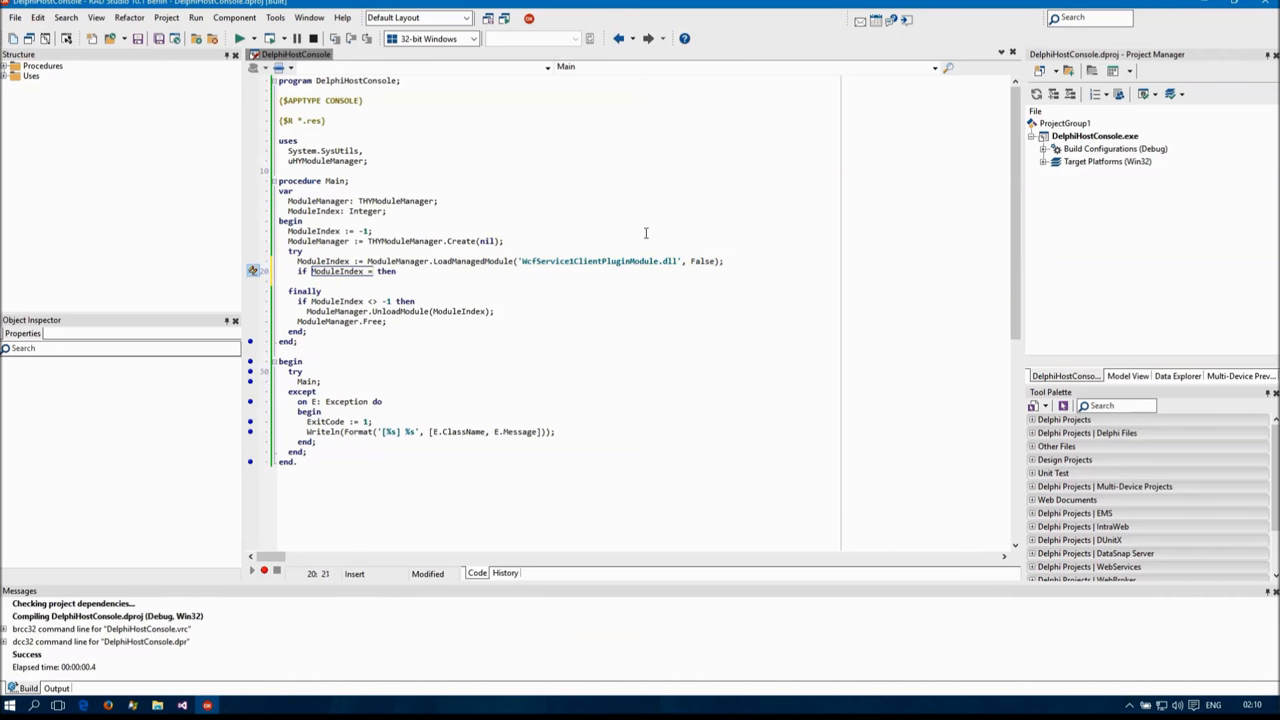
{"action": "type", "text": "Exit;"}
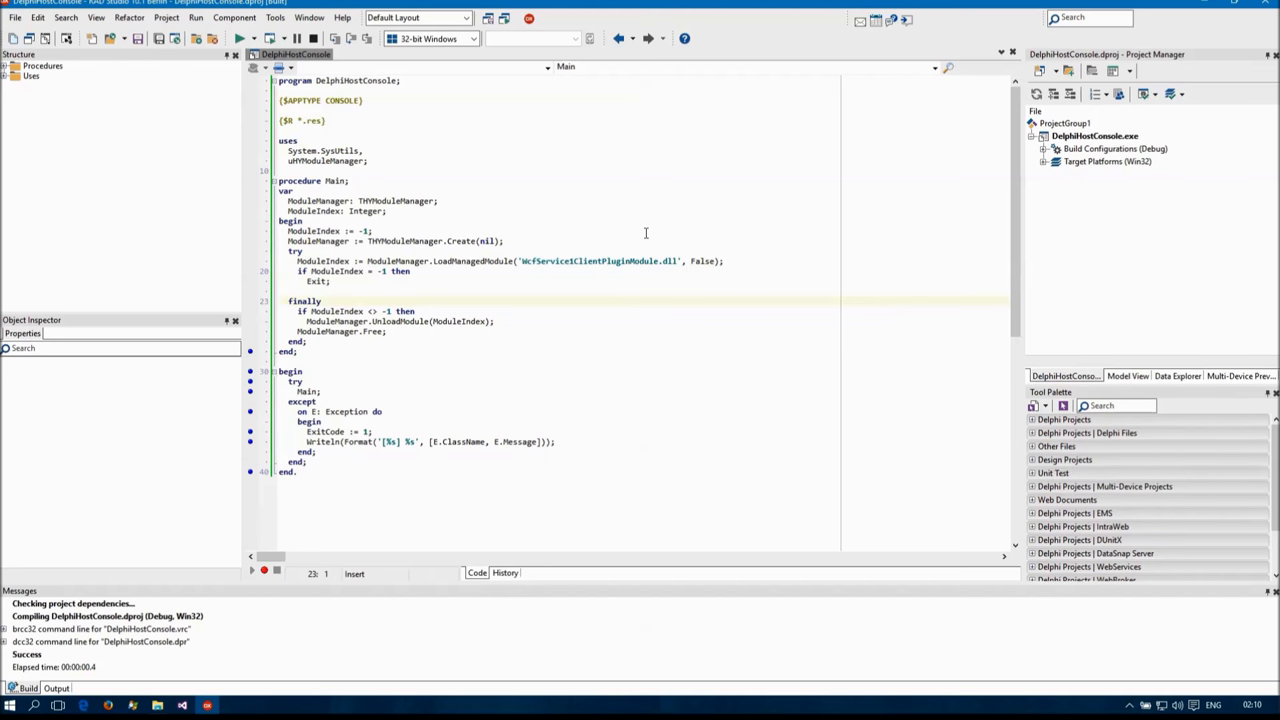
Import the IServiceClient interface from the plugin module's bin\Debug assembly via Hydra's .NET import.
{"action": "left_click", "coordinate": [276, 16]}
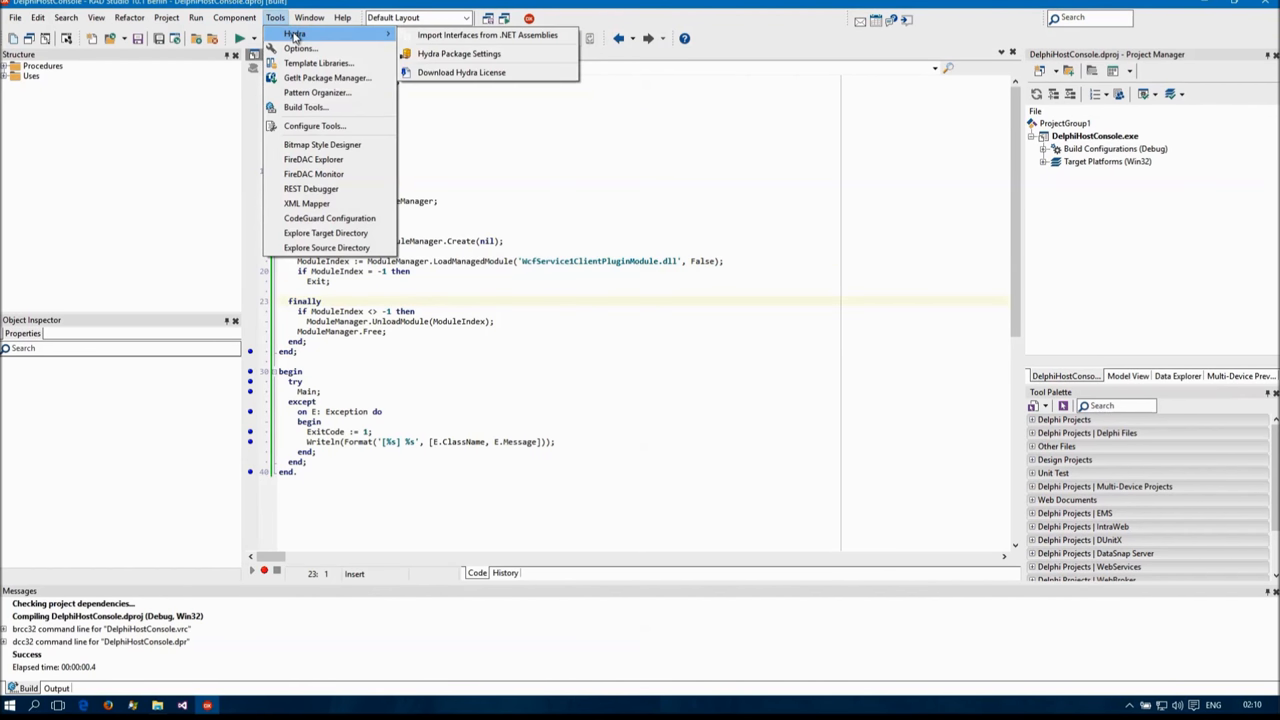
{"action": "left_click", "coordinate": [488, 36]}
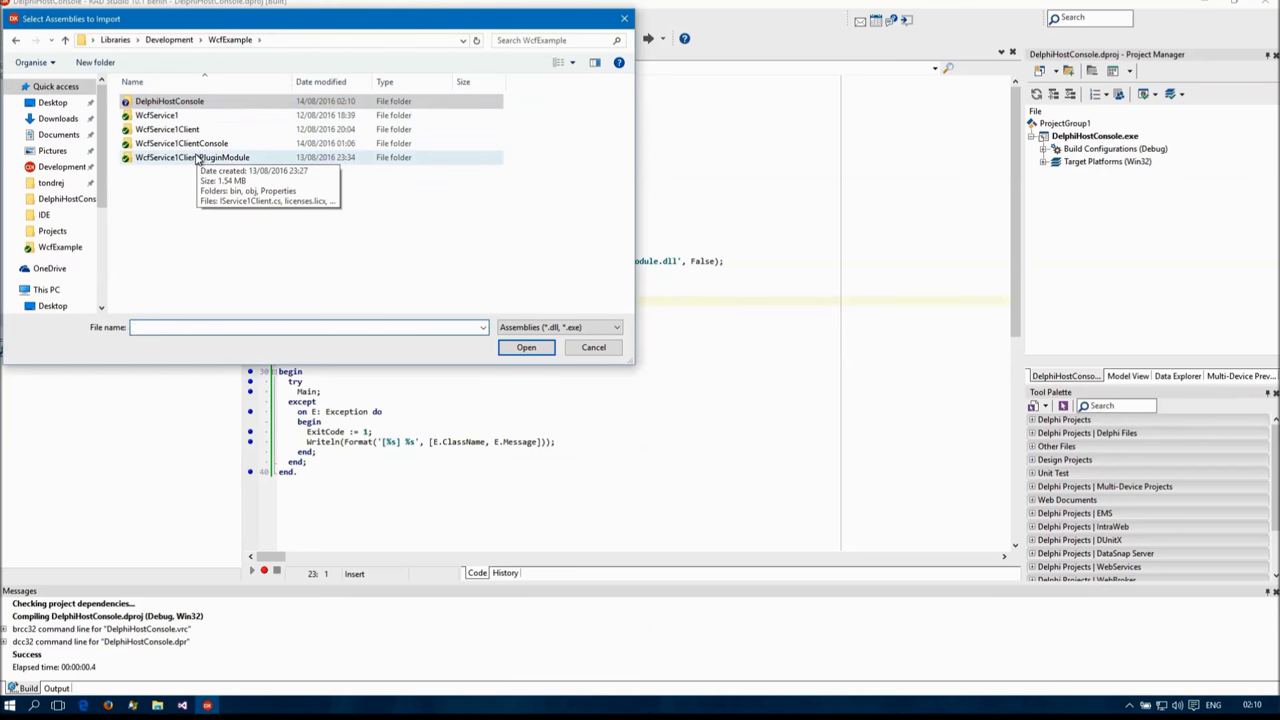
{"action": "double_click", "coordinate": [192, 156]}
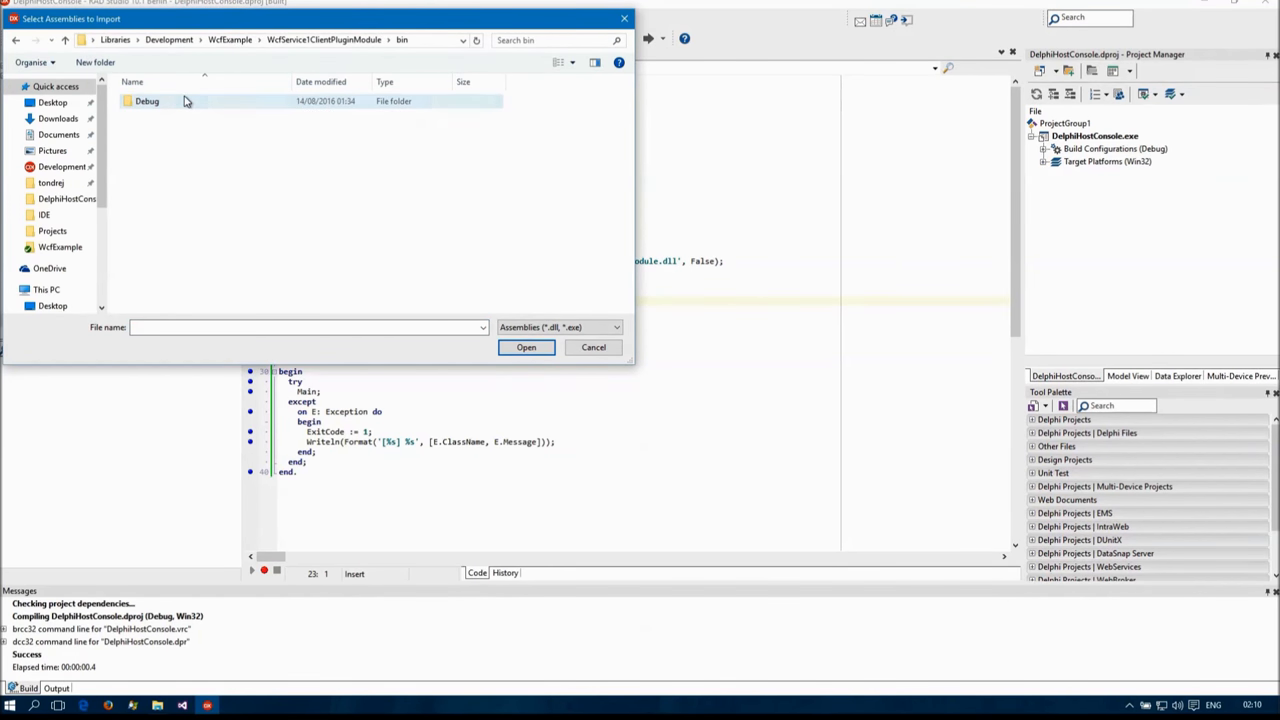
{"action": "left_click", "coordinate": [526, 348]}
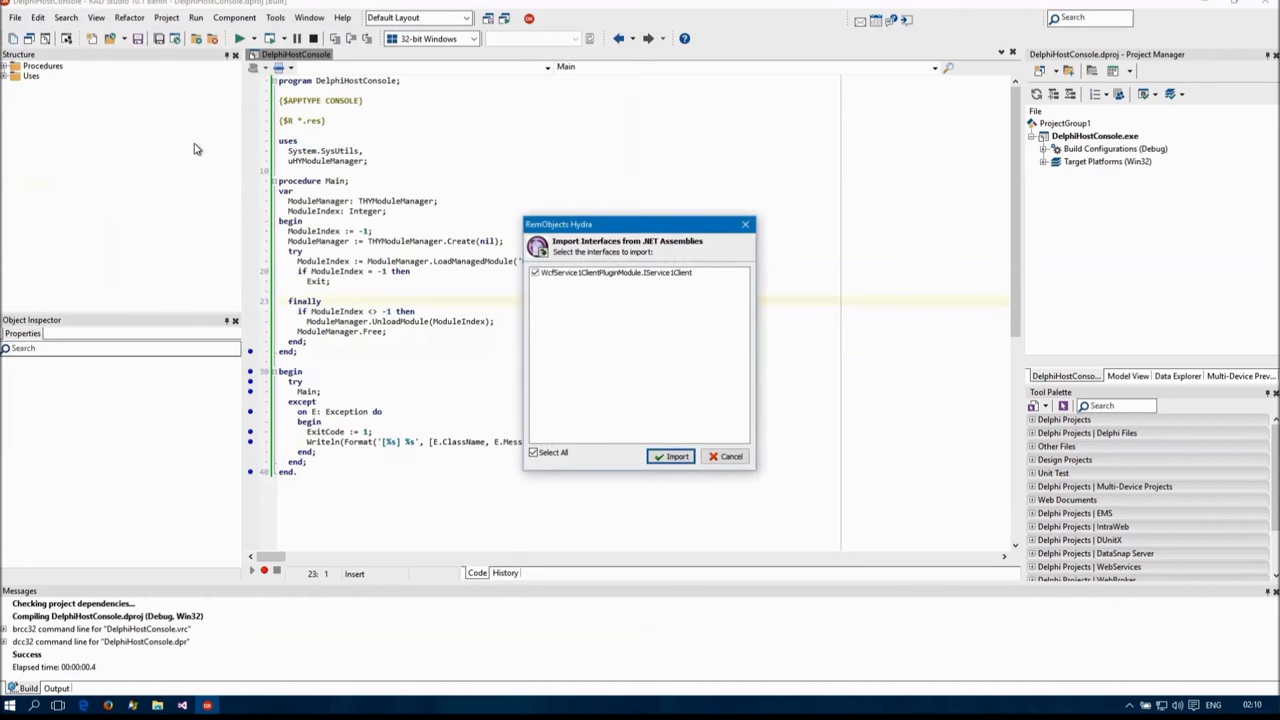
{"action": "left_click", "coordinate": [670, 456]}
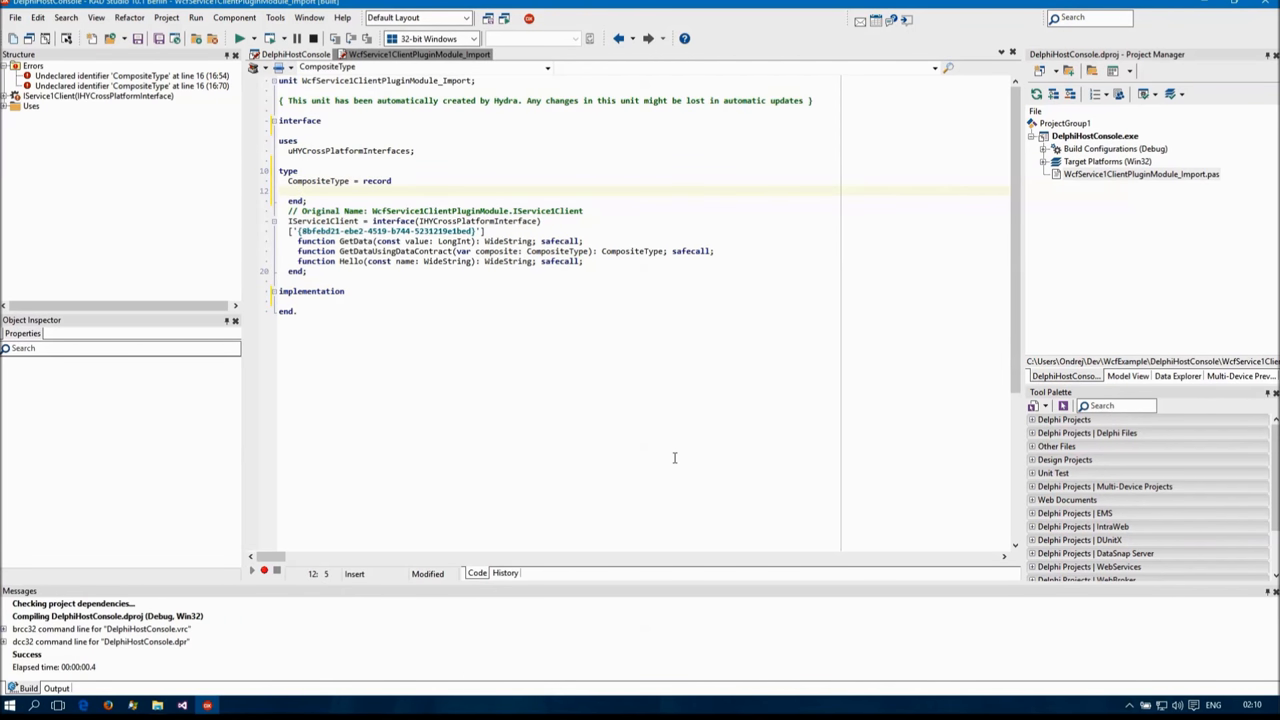
Add BoolValue and StringValue: WideString to CompositeType, add Winapi.Windows to uses, and compile with only warnings.
{"action": "type", "text": "BoolValue: BOOL;"}
{"action": "type", "text": "StringV"}
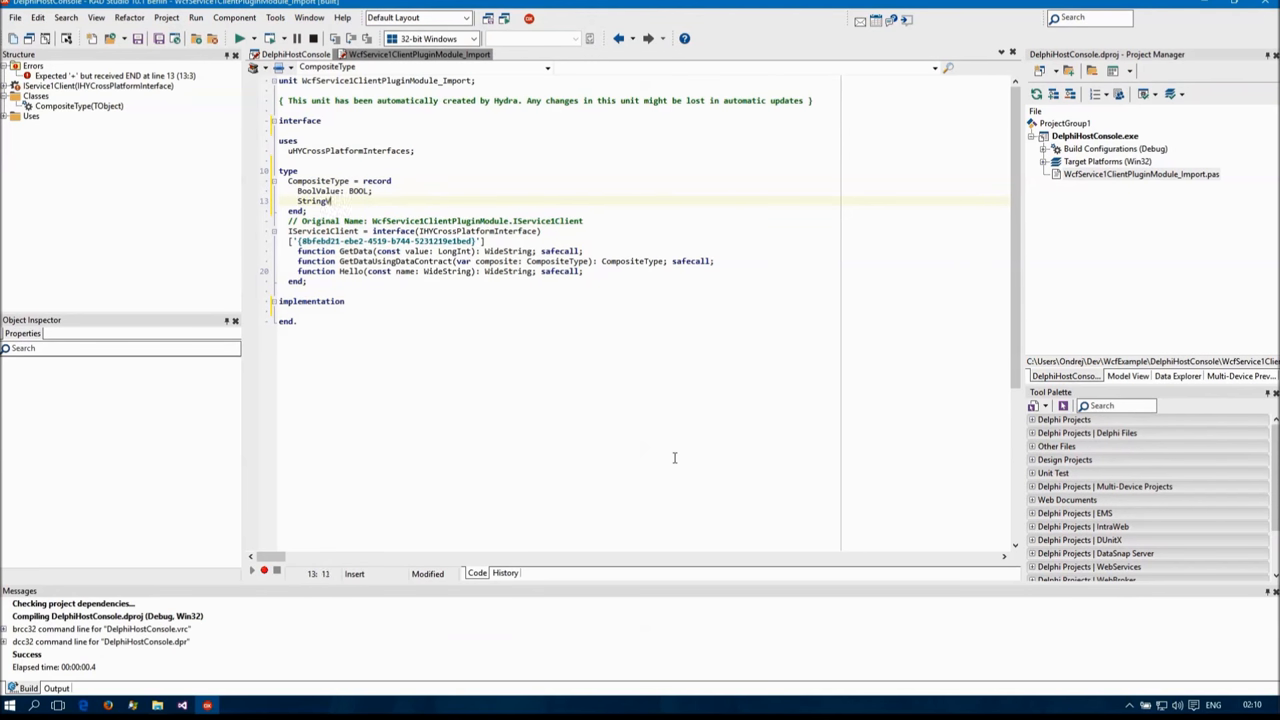
{"action": "type", "text": "alue: WideString;"}
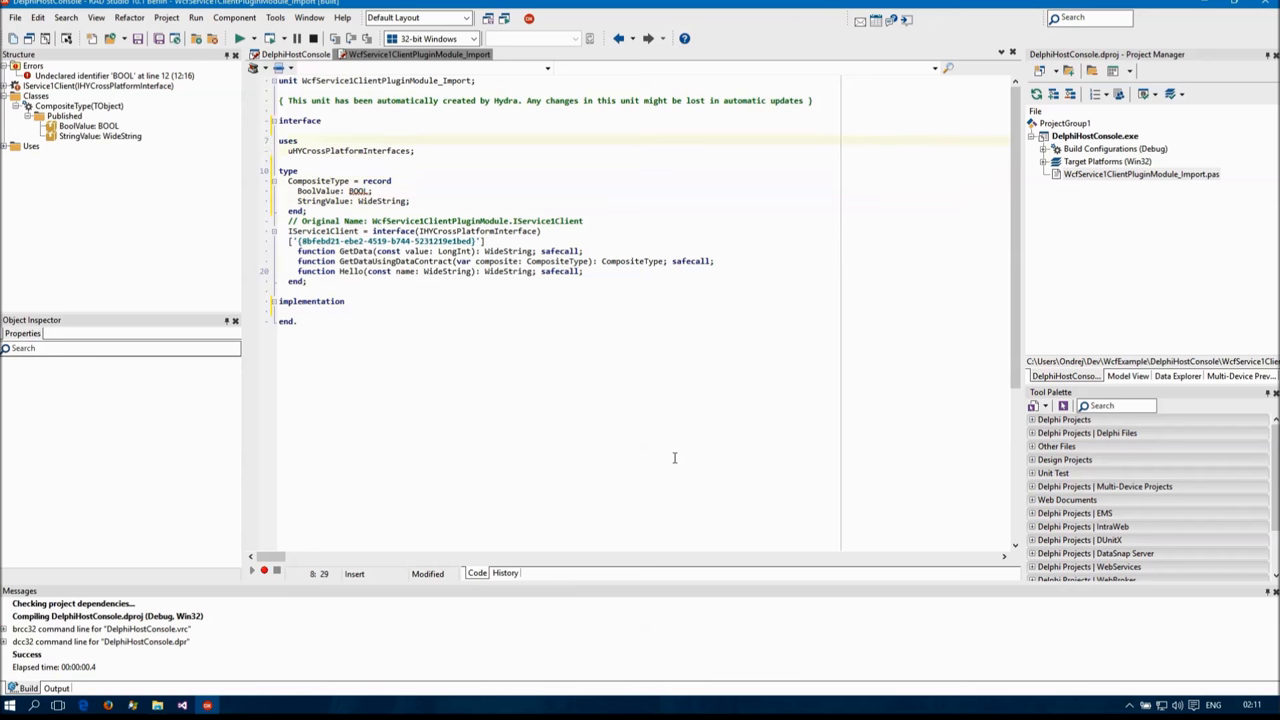
{"action": "type", "text": "Winapi.Windows,"}
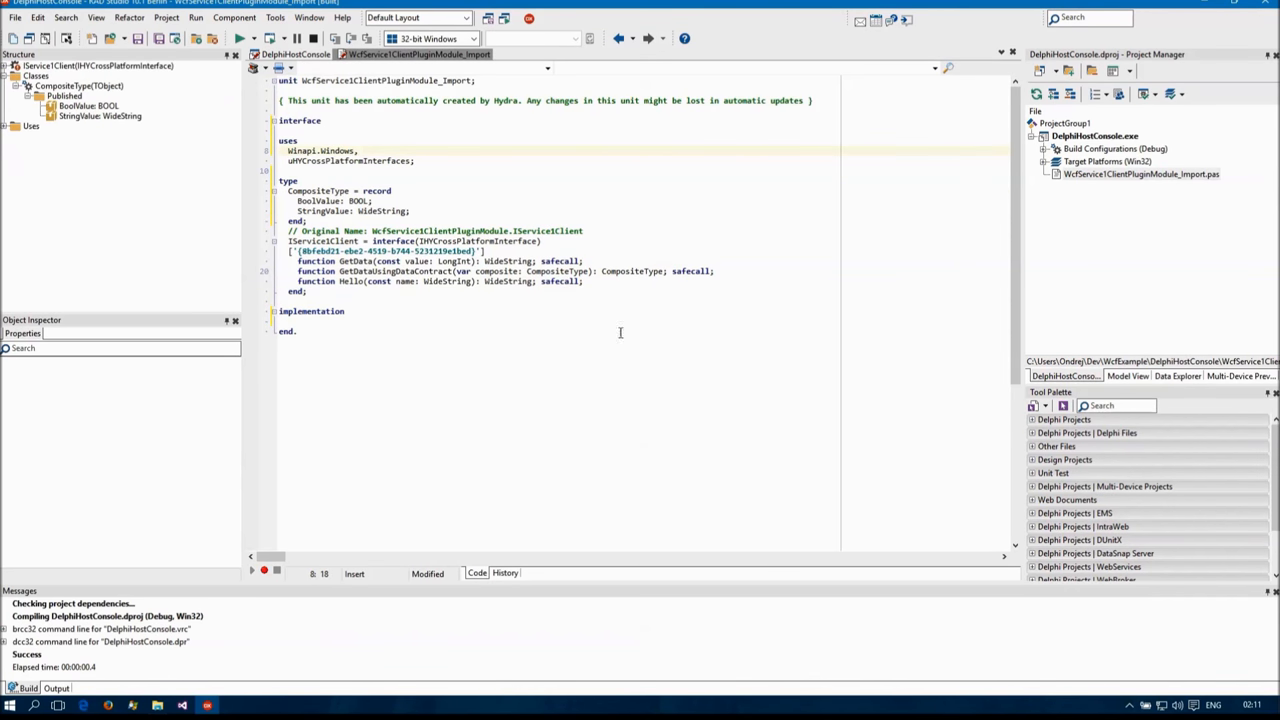
{"action": "left_click", "coordinate": [478, 272]}
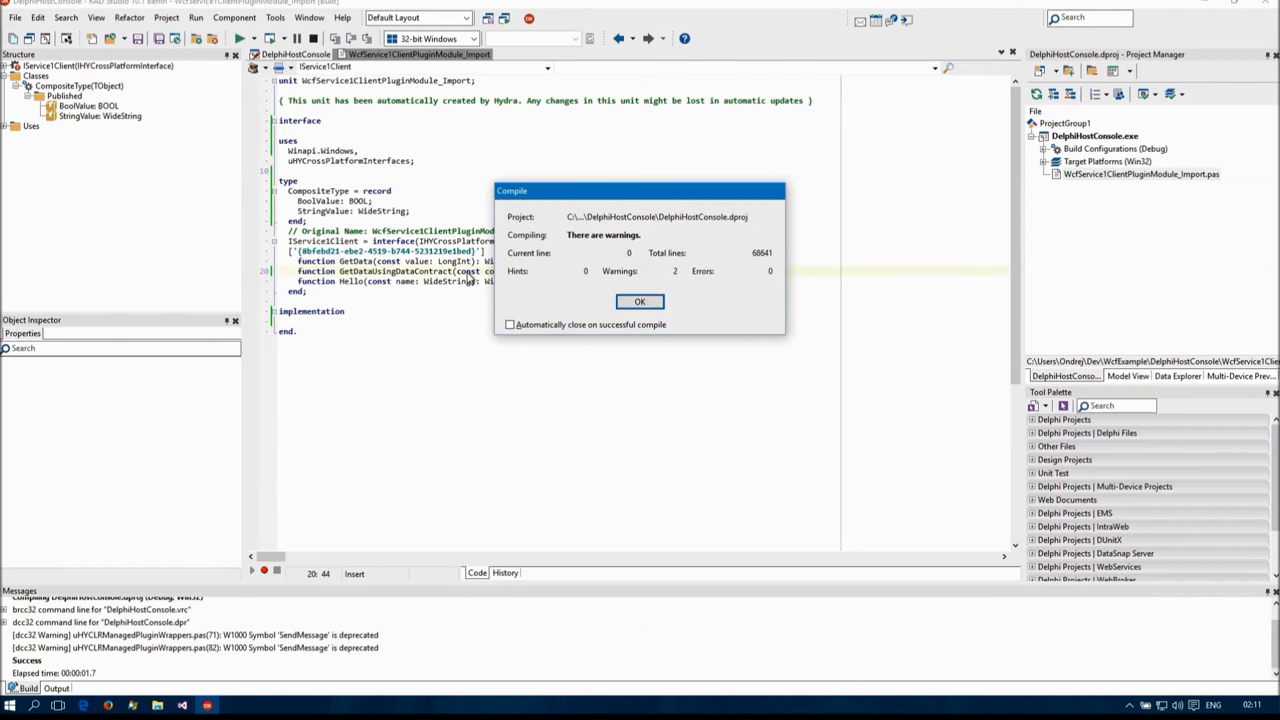
{"action": "left_click", "coordinate": [640, 300]}
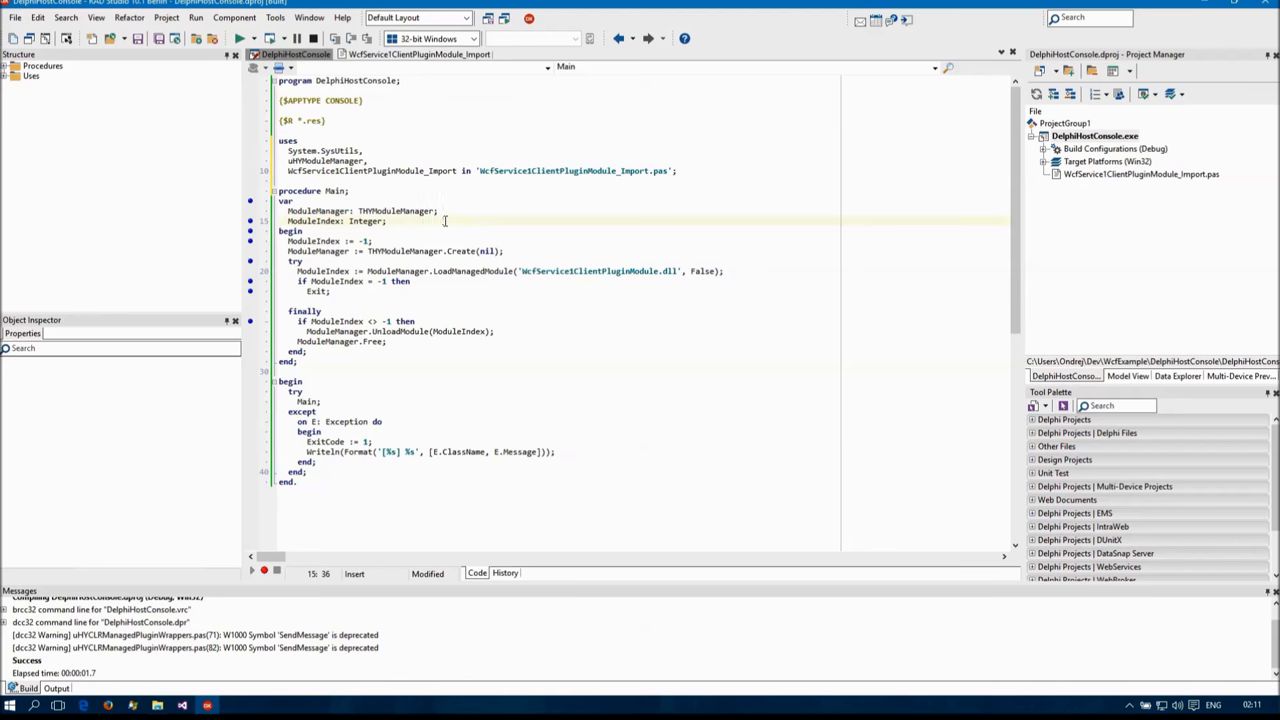
Declare Instance and Client, call ModuleManager.CreateInstance, and Exit unless Supports(Instance, IServiceClient, Client).
{"action": "type", "text": "Instance: IInterface;"}
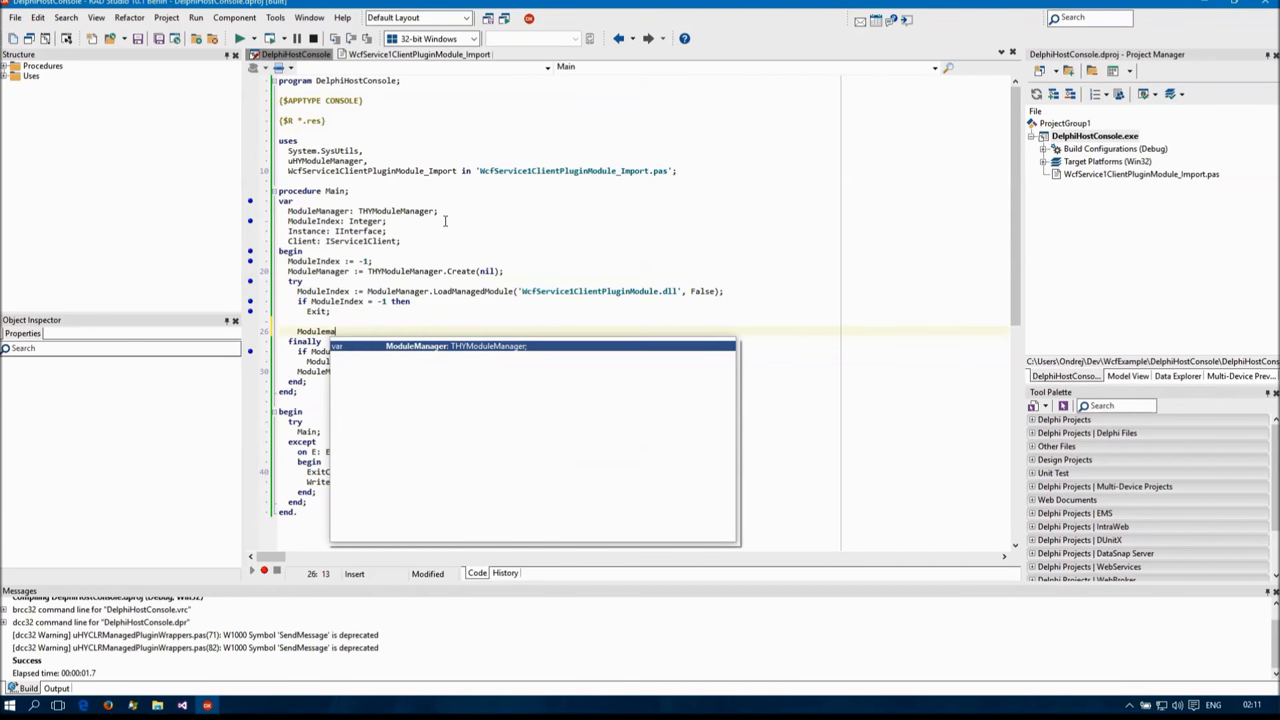
{"action": "type", "text": "ModuleManager.CreateInstance('WcfService1ClientPluginModule.WcfService1ClientPlugin', Instance);"}
{"action": "type", "text": "if not Supports() then"}
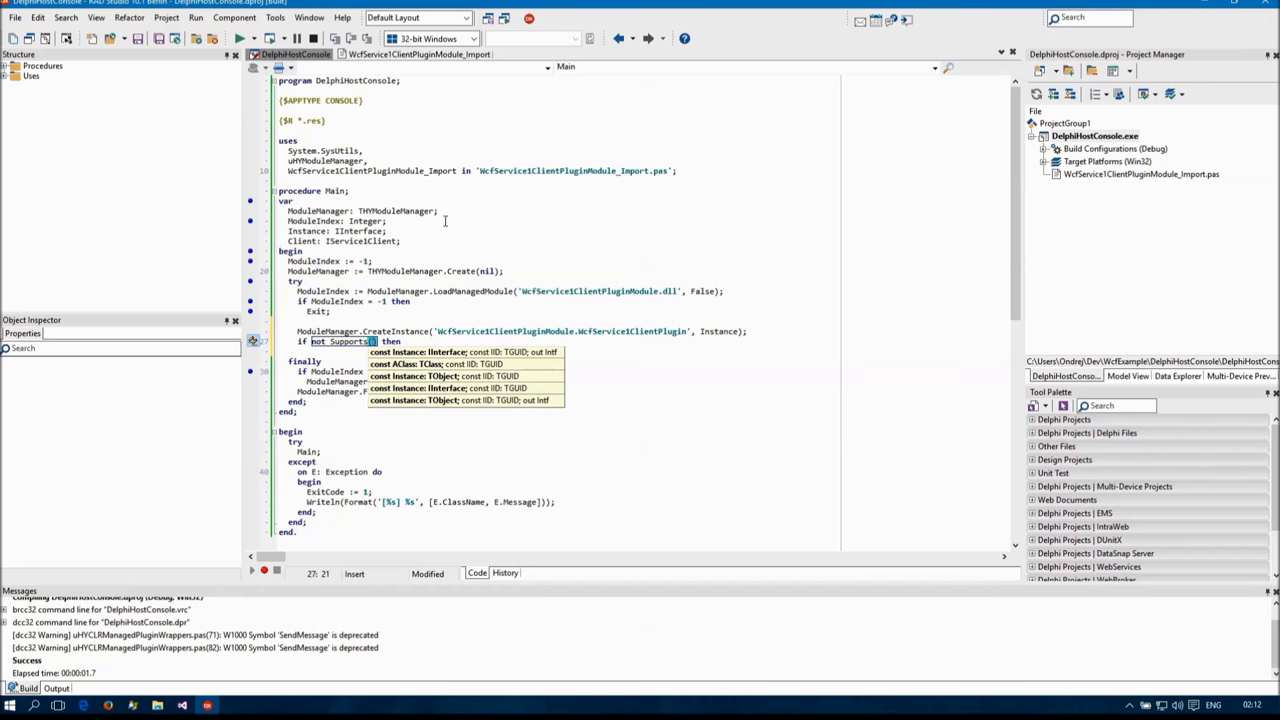
{"action": "type", "text": "Instance,"}
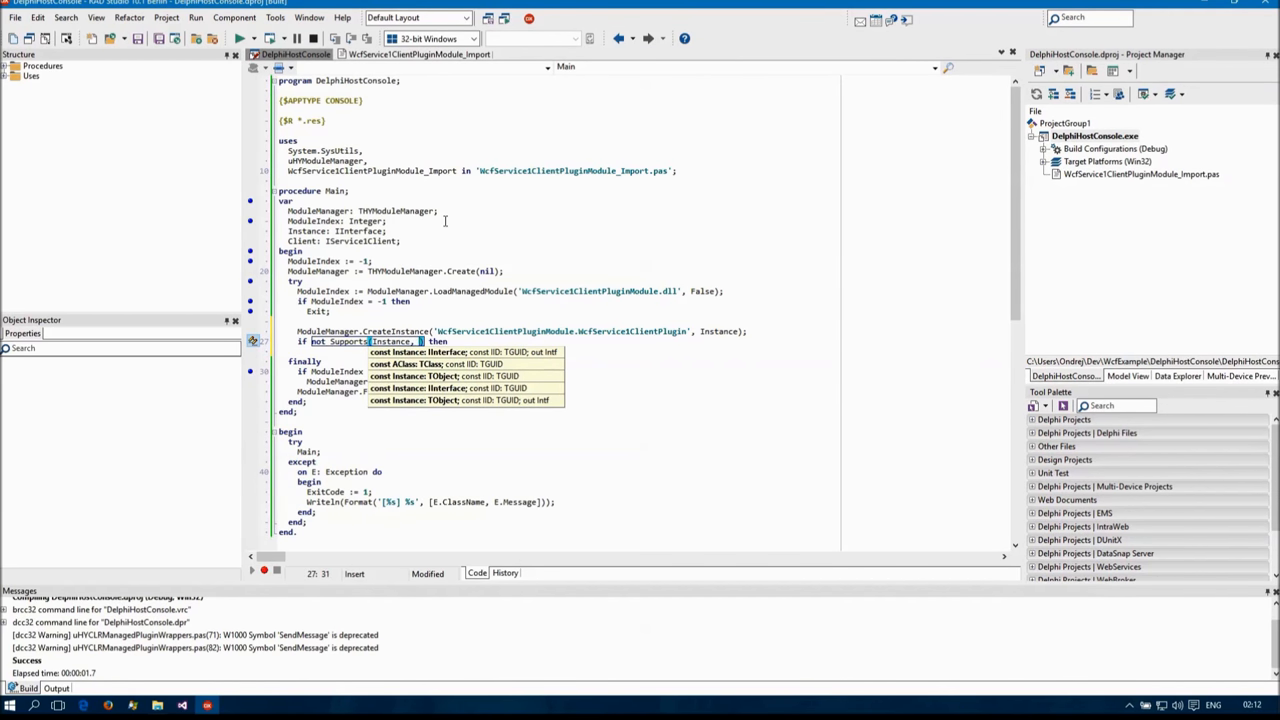
{"action": "type", "text": "IService1"}
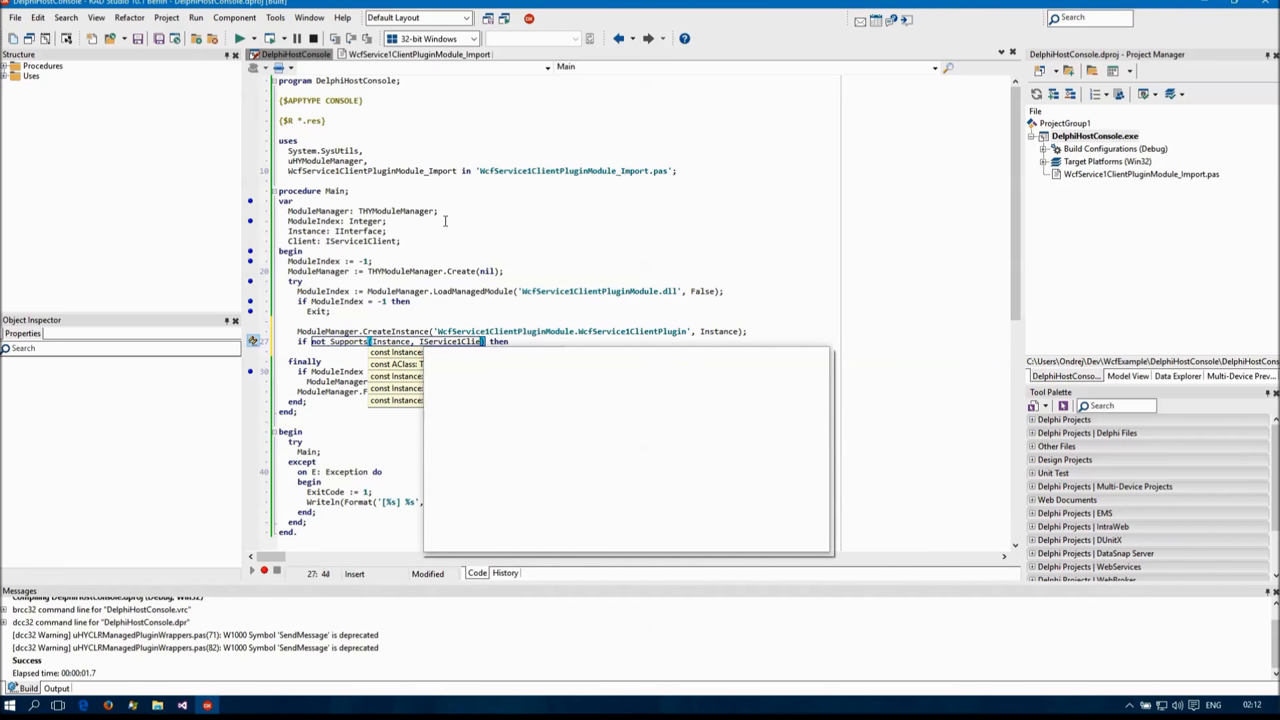
{"action": "type", "text": "Cl"}
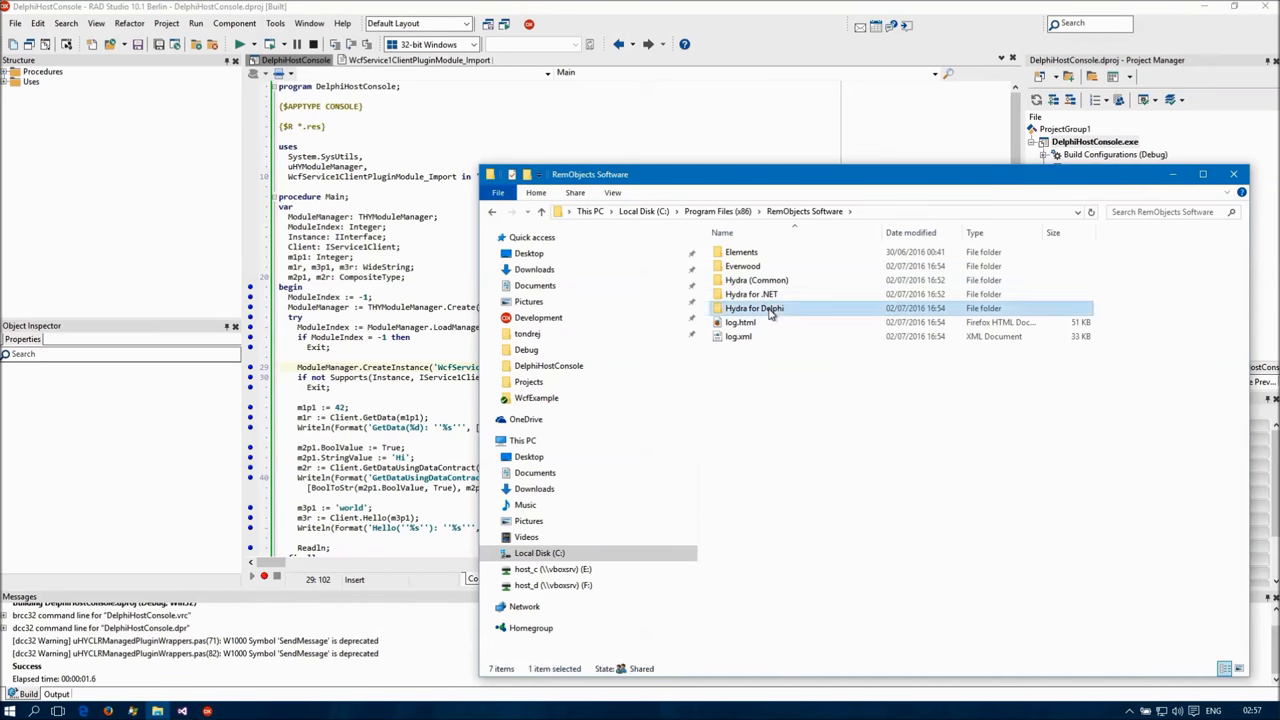
Locate uHYCLRWrappers.pas in the Hydra for Delphi Source, then open its .patch file in WcfExample\DelphiHostConsole.
{"action": "double_click", "coordinate": [754, 308]}
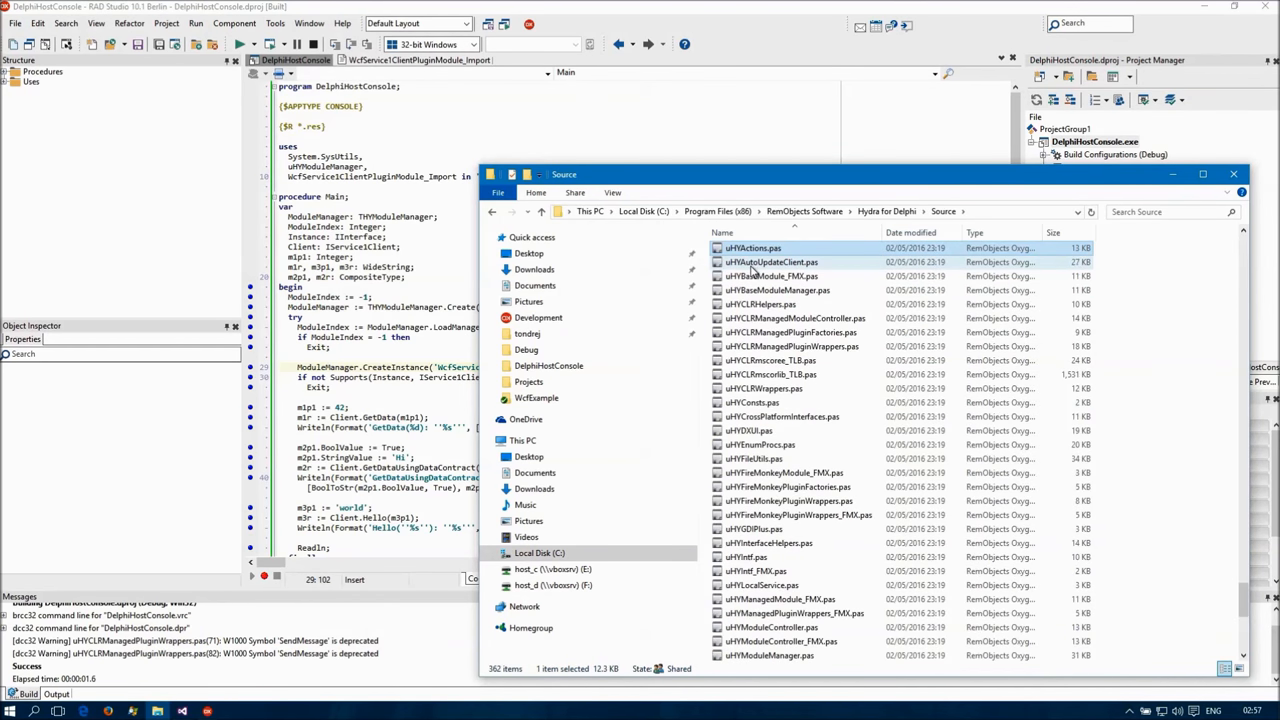
{"action": "left_click", "coordinate": [764, 388]}
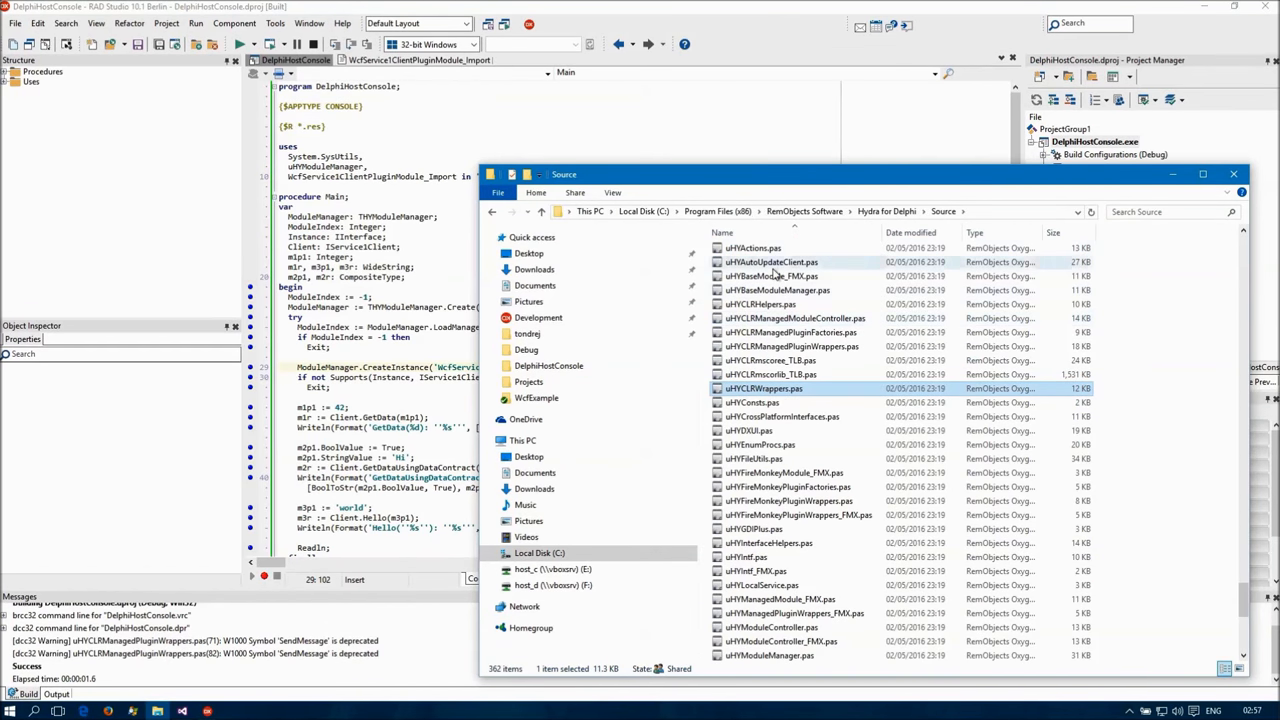
{"action": "left_click", "coordinate": [538, 316]}
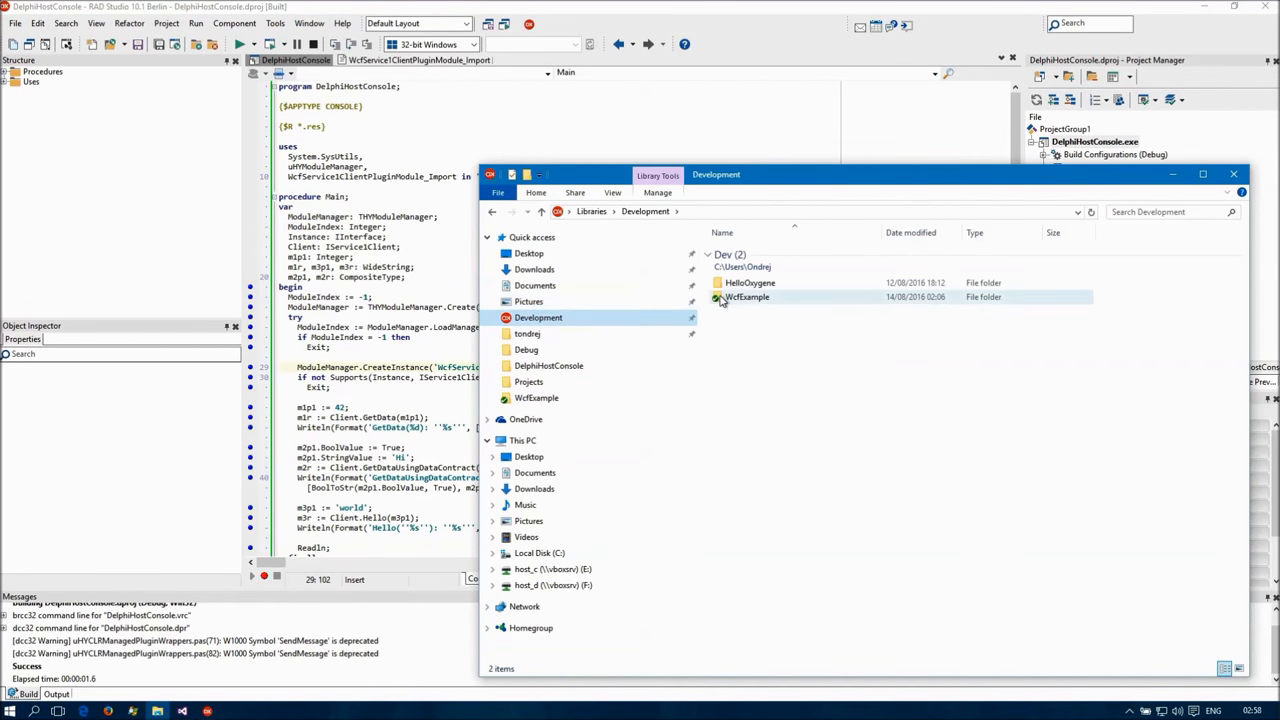
{"action": "double_click", "coordinate": [748, 296]}
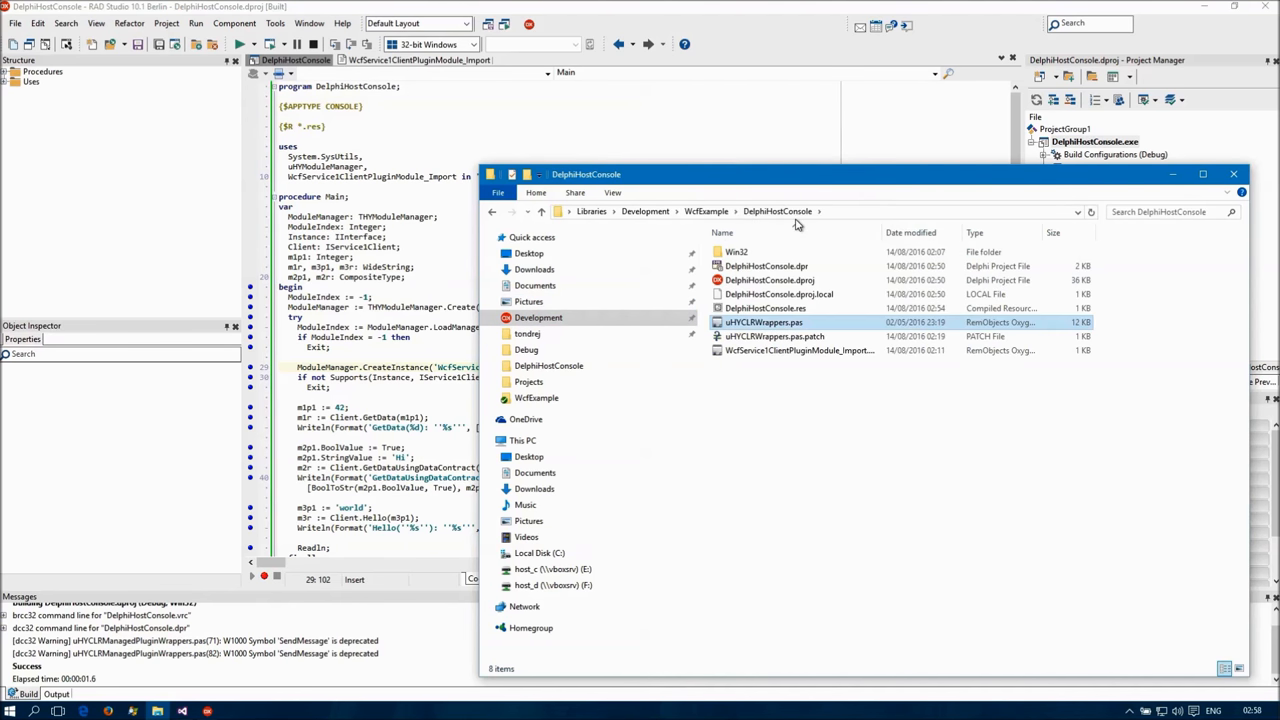
{"action": "left_click", "coordinate": [776, 336]}
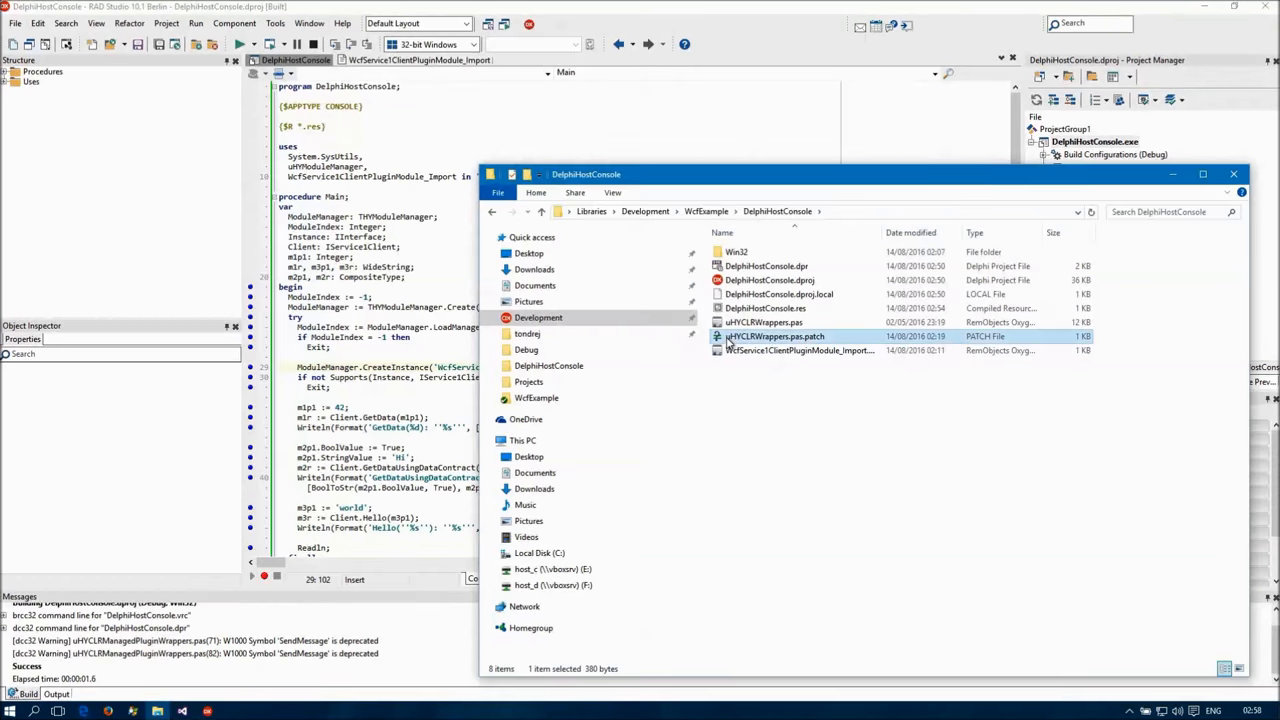
{"action": "double_click", "coordinate": [776, 336]}
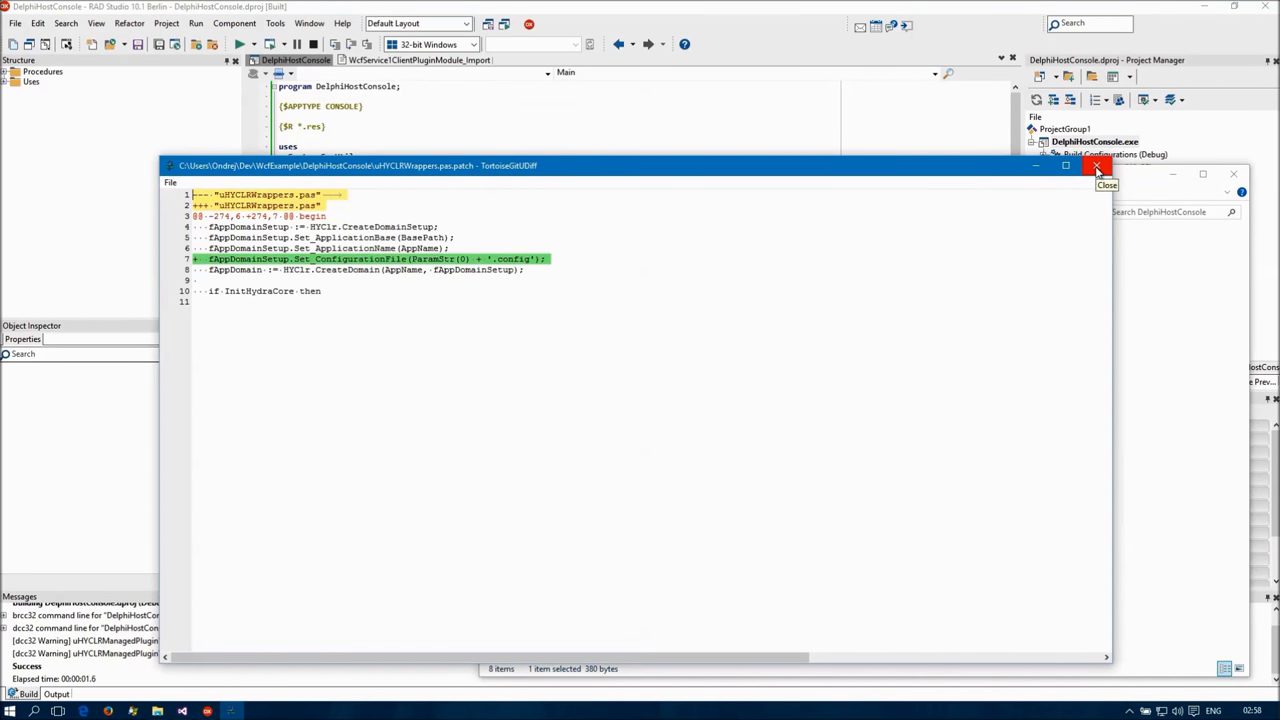
Apply the uHYCLRWrappers.pas patch via TortoiseGit's Review/apply single patch, patching all items.
{"action": "left_click", "coordinate": [1096, 166]}
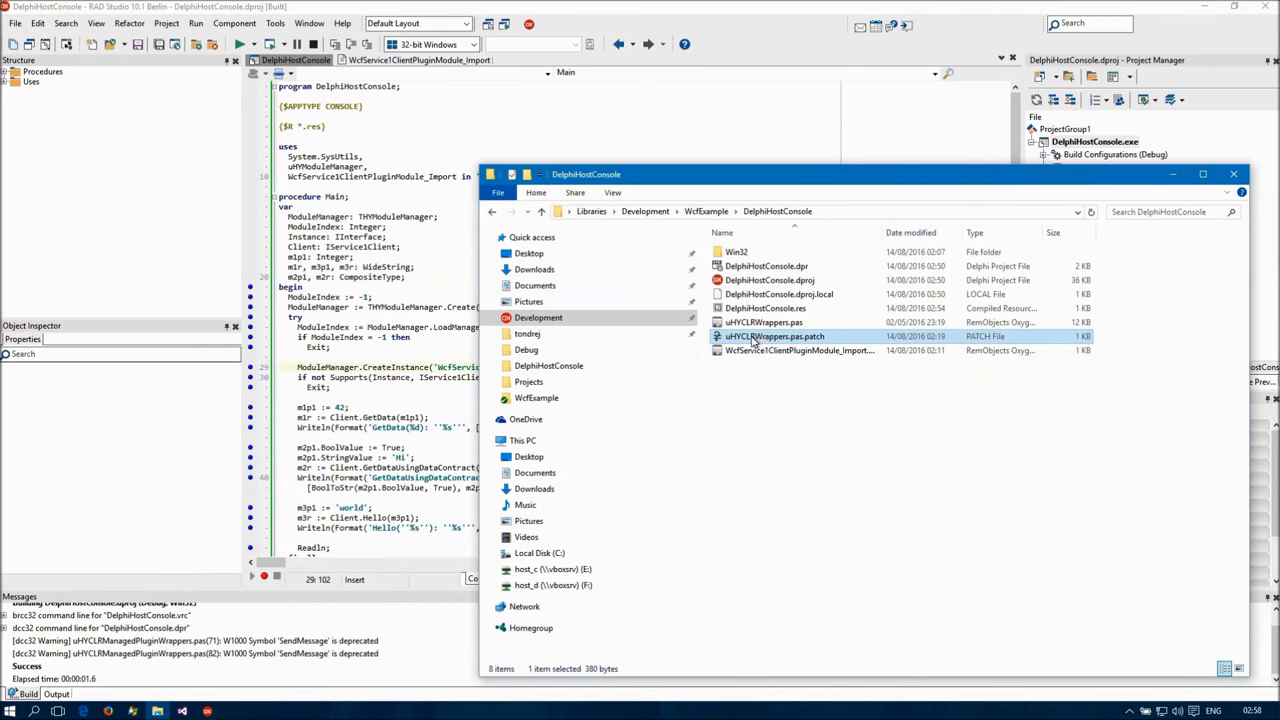
{"action": "right_click", "coordinate": [776, 336]}
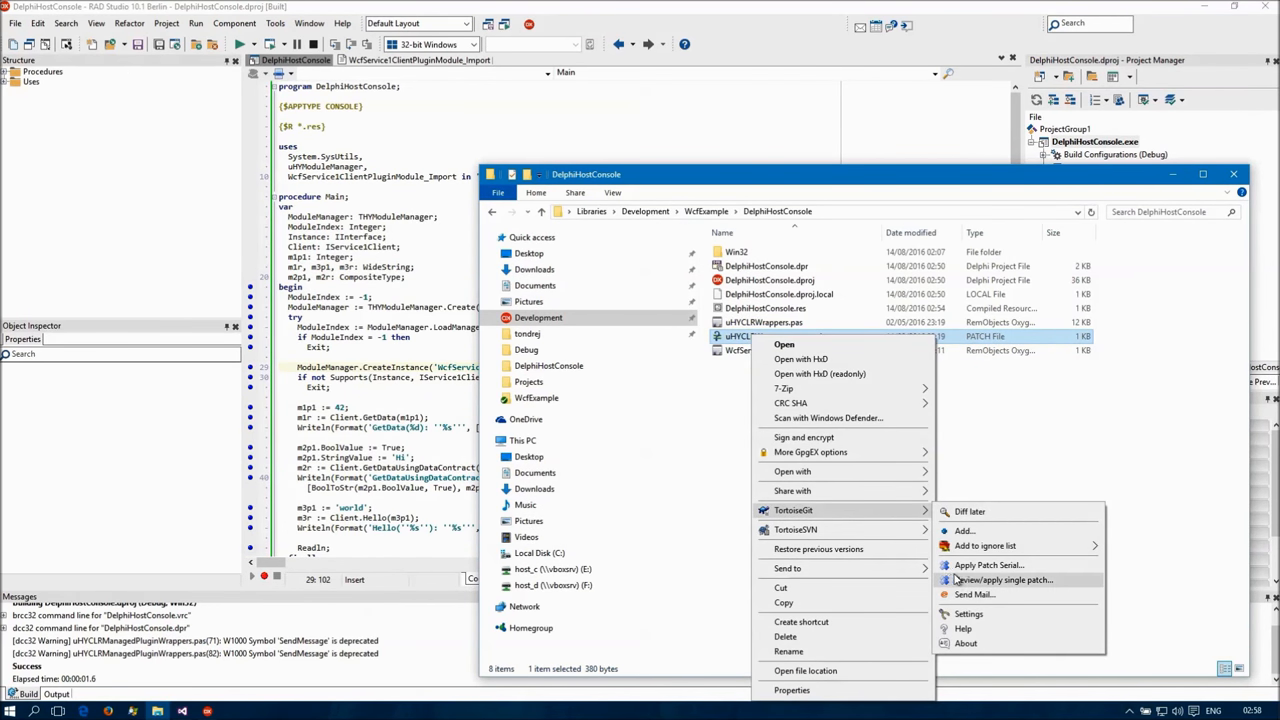
{"action": "left_click", "coordinate": [1004, 580]}
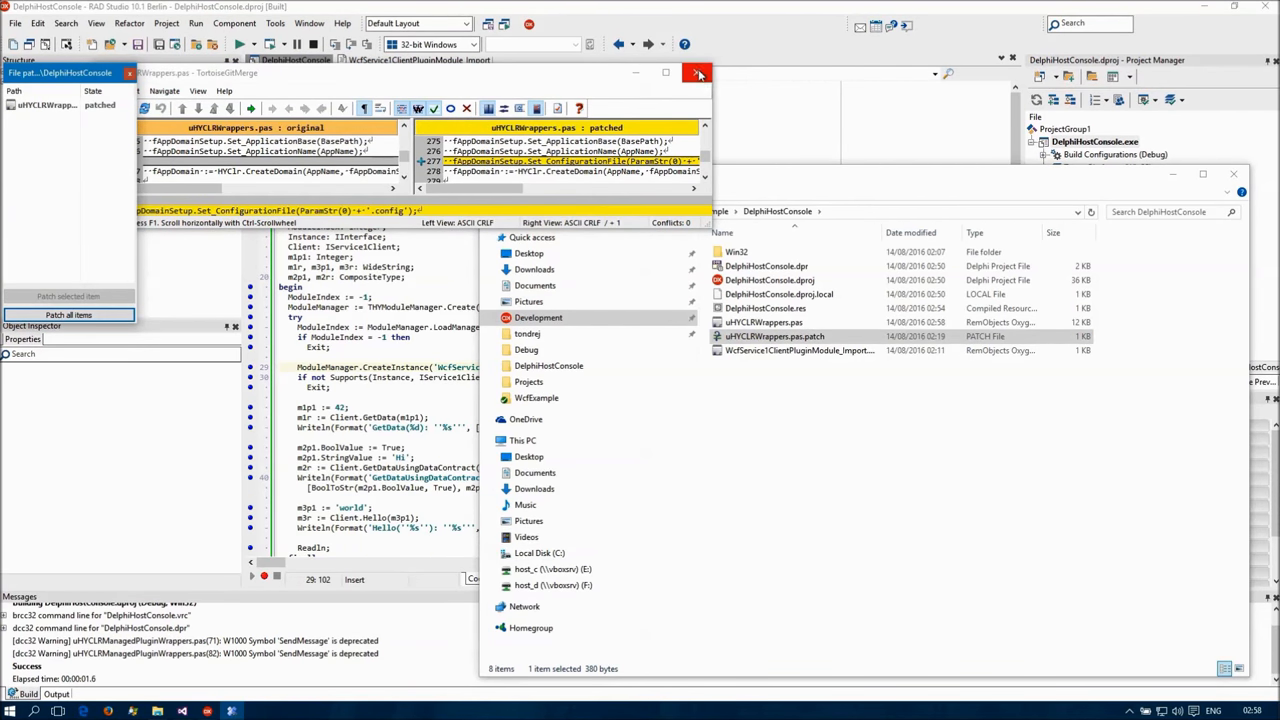
{"action": "left_click", "coordinate": [698, 72]}
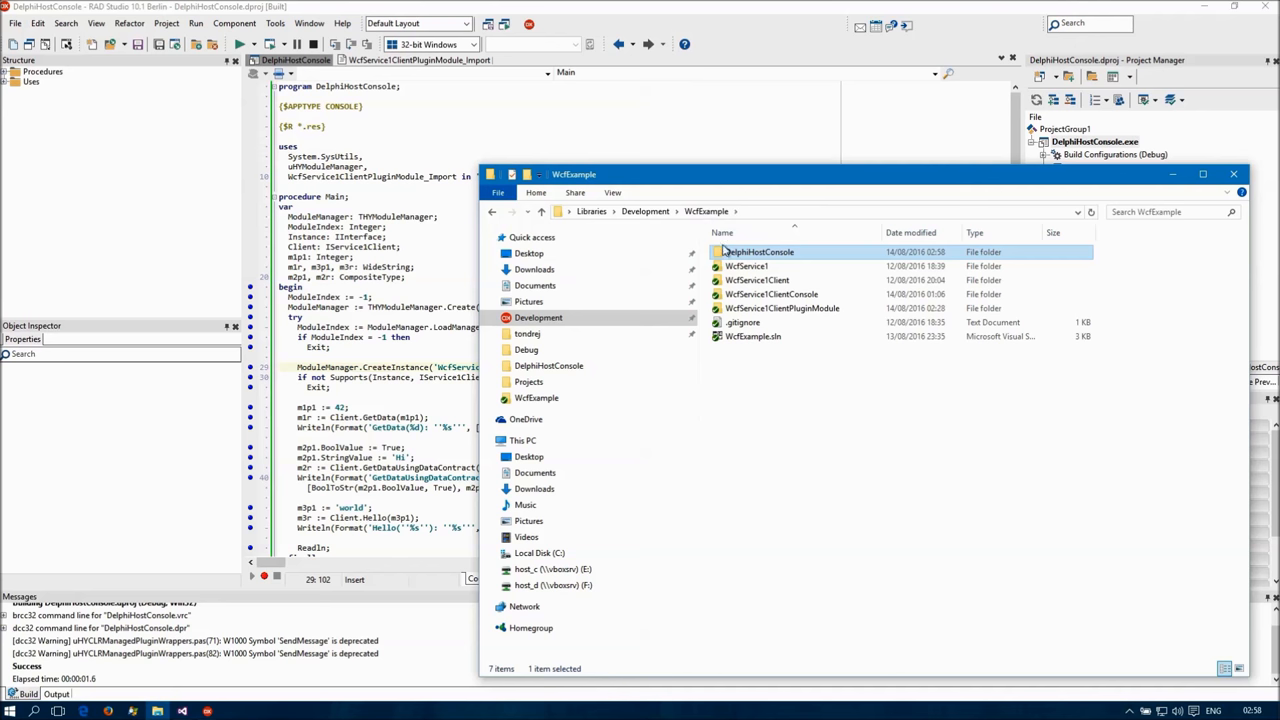
Browse into the WcfService1ClientPluginModule project folder and its bin folder.
{"action": "double_click", "coordinate": [772, 294]}
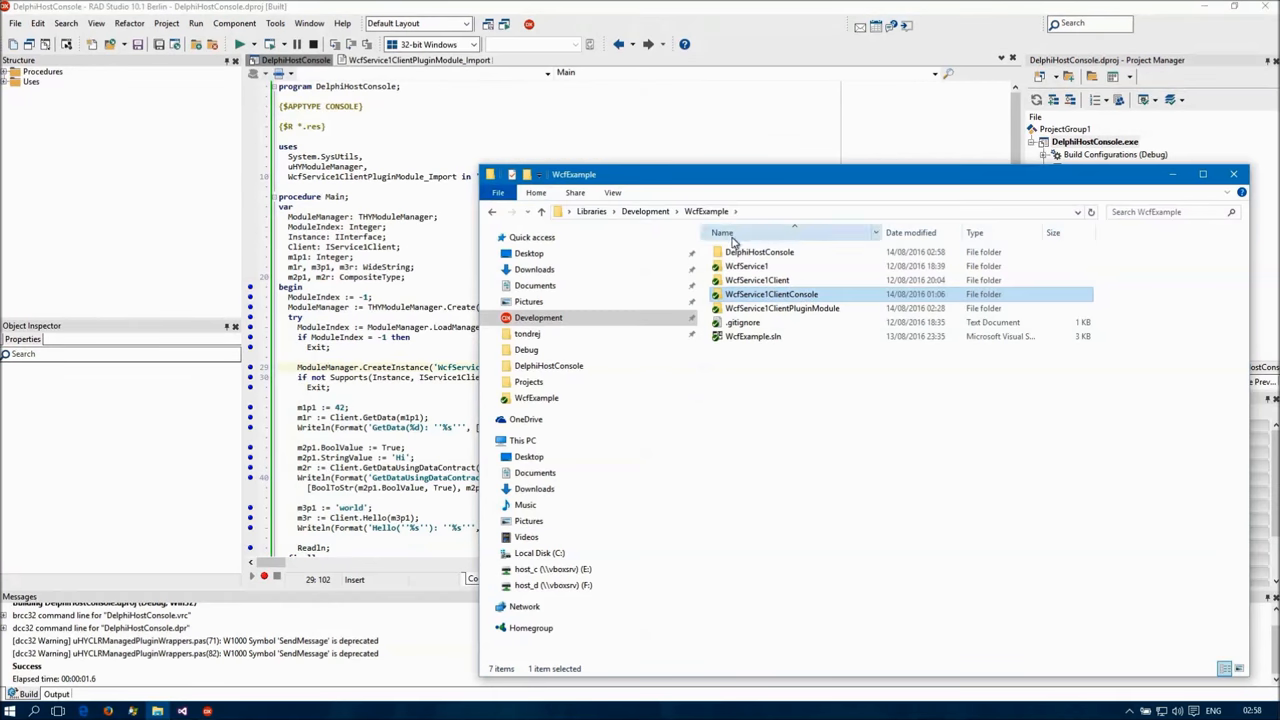
{"action": "double_click", "coordinate": [770, 294]}
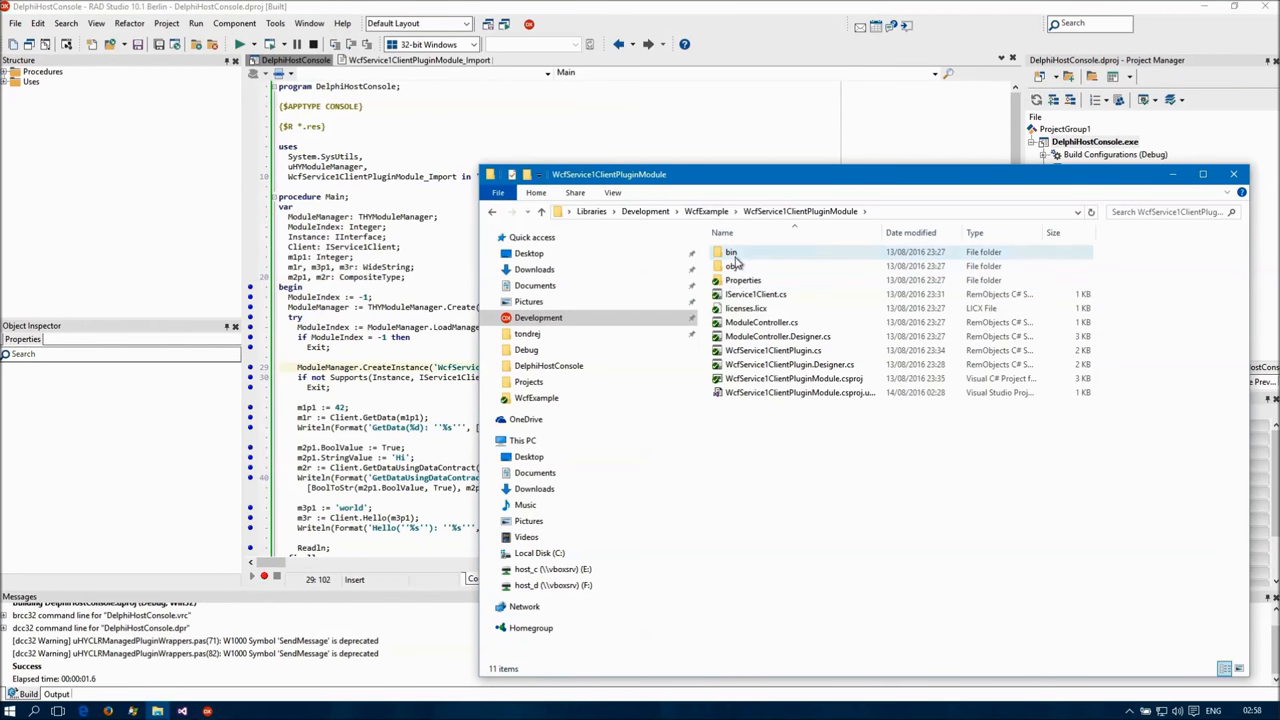
{"action": "double_click", "coordinate": [732, 252]}
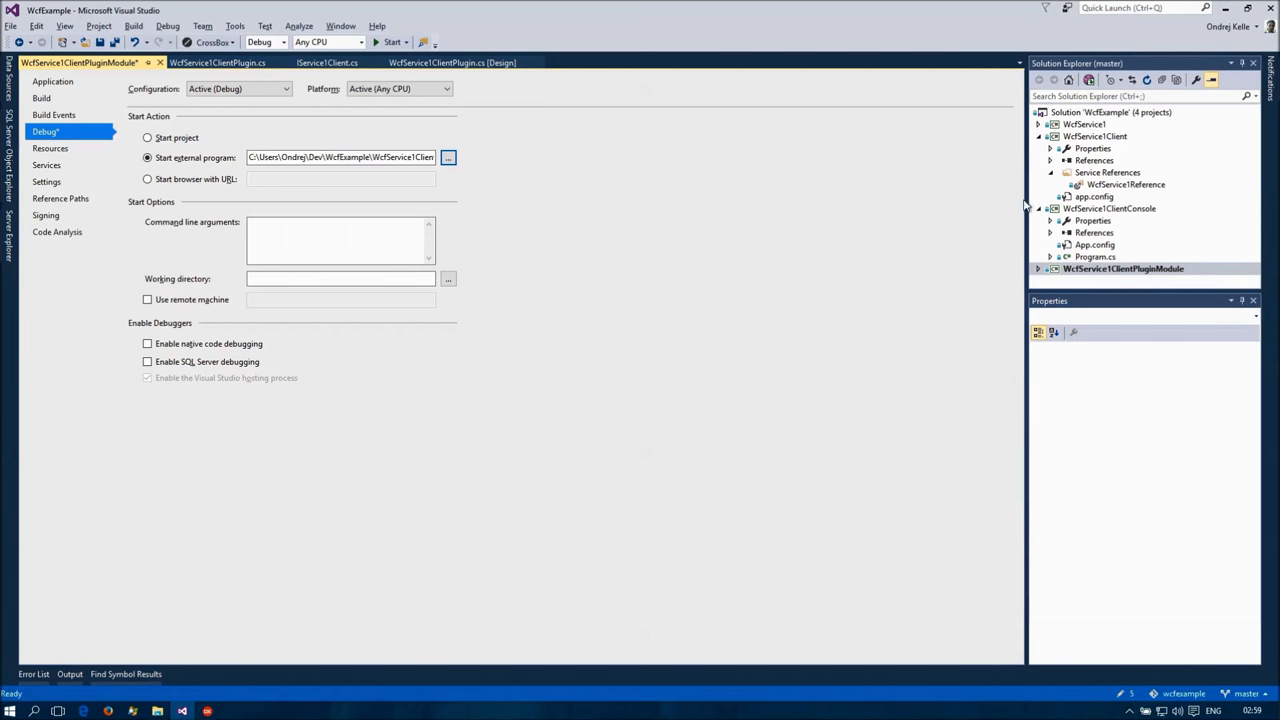
Review the service reference in Visual Studio, then run DelphiHostConsole under the RAD Studio debugger.
{"action": "right_click", "coordinate": [1124, 184]}
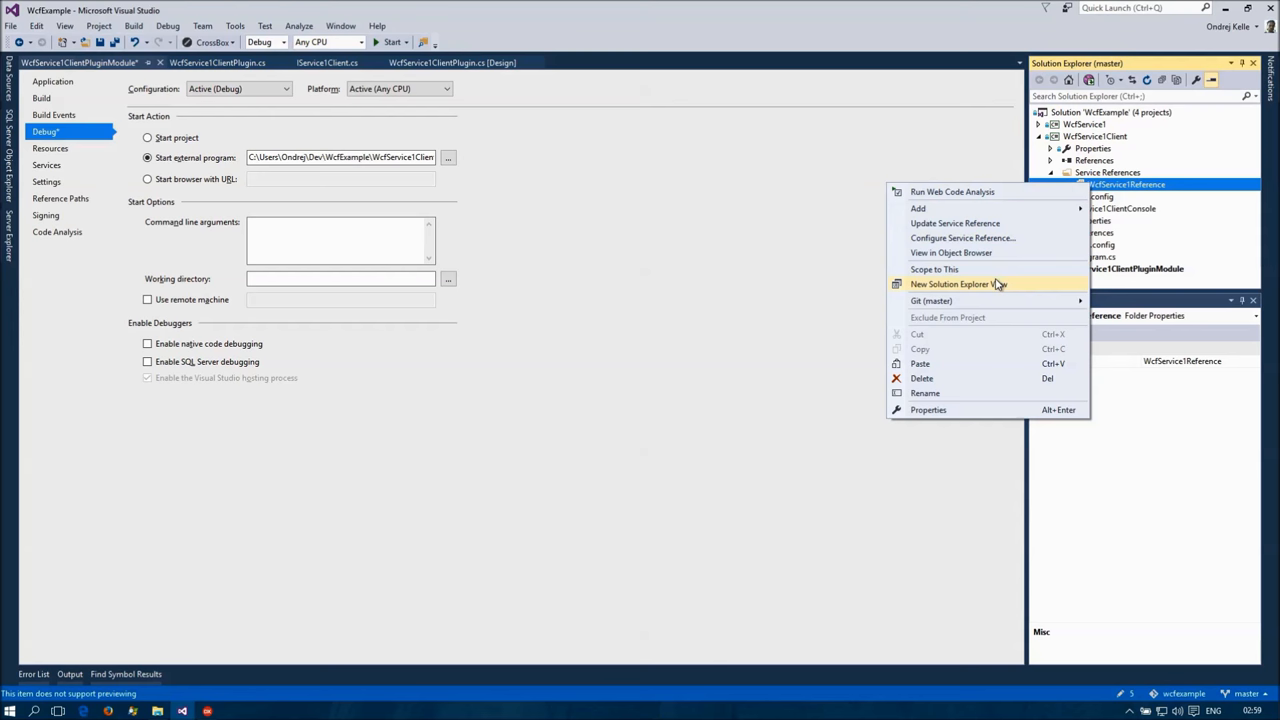
{"action": "left_click", "coordinate": [954, 224]}
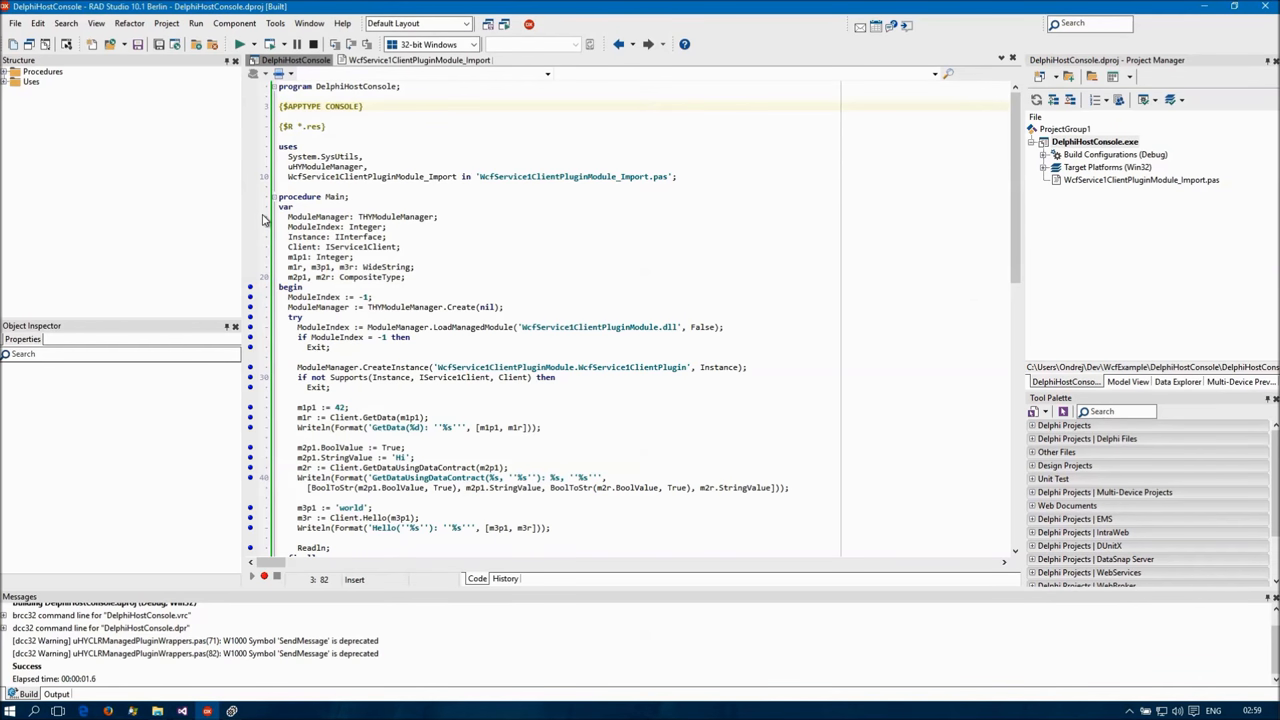
{"action": "left_click", "coordinate": [240, 44]}
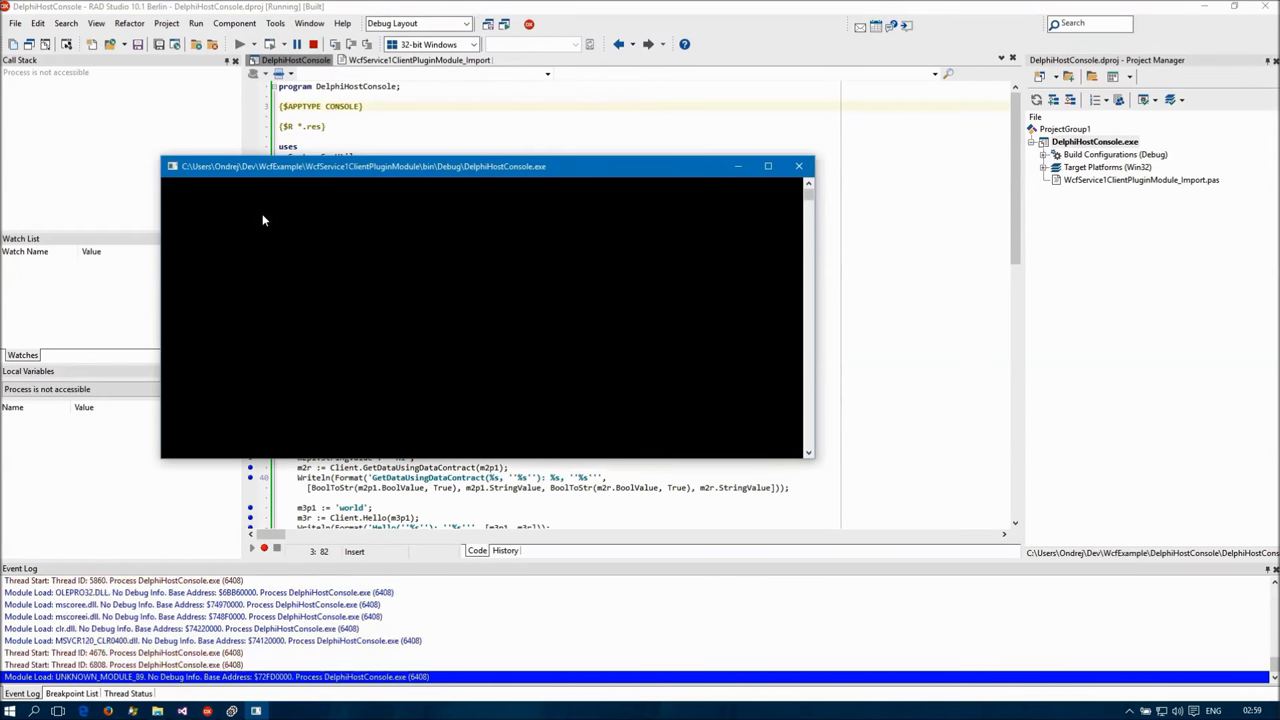